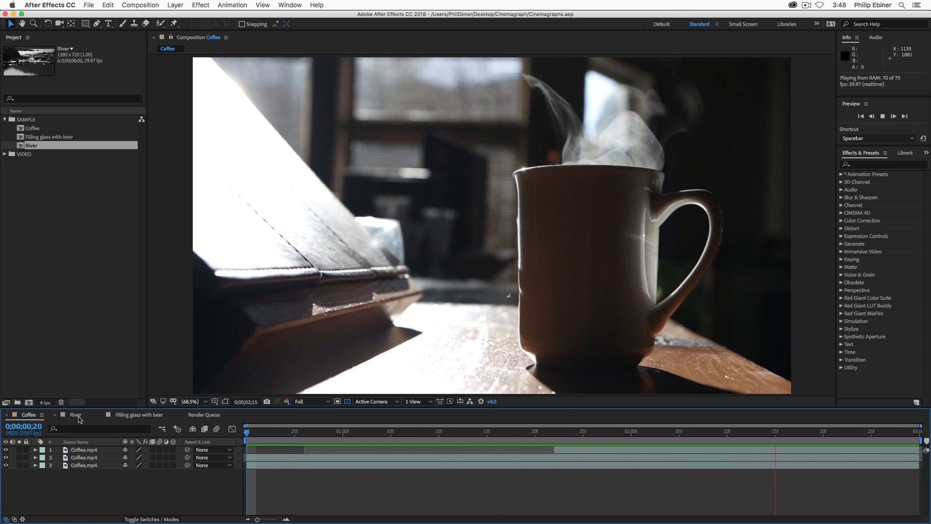
- Create the new 1920×1080 composition Coffee 2 holding the nested Coffee comp
{"action": "left_click", "coordinate": [76, 414]}
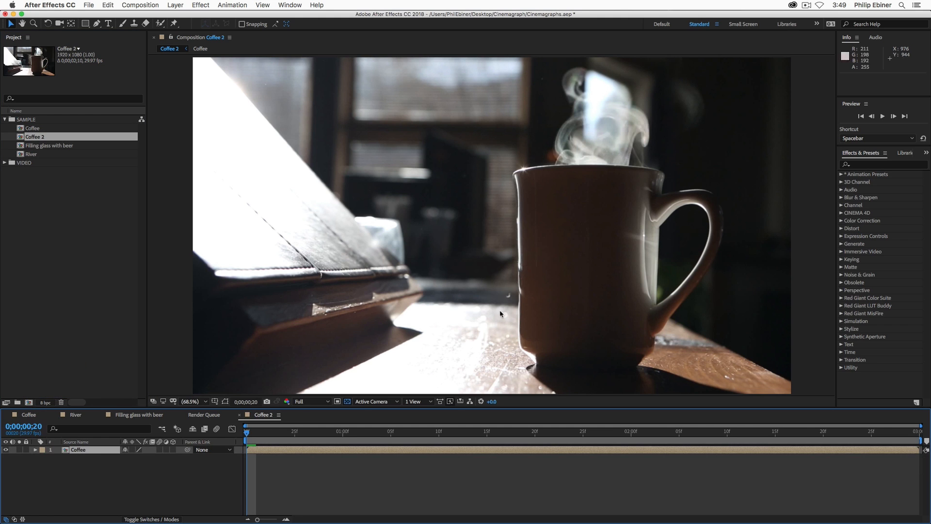
{"action": "mouse_move", "coordinate": [144, 192]}
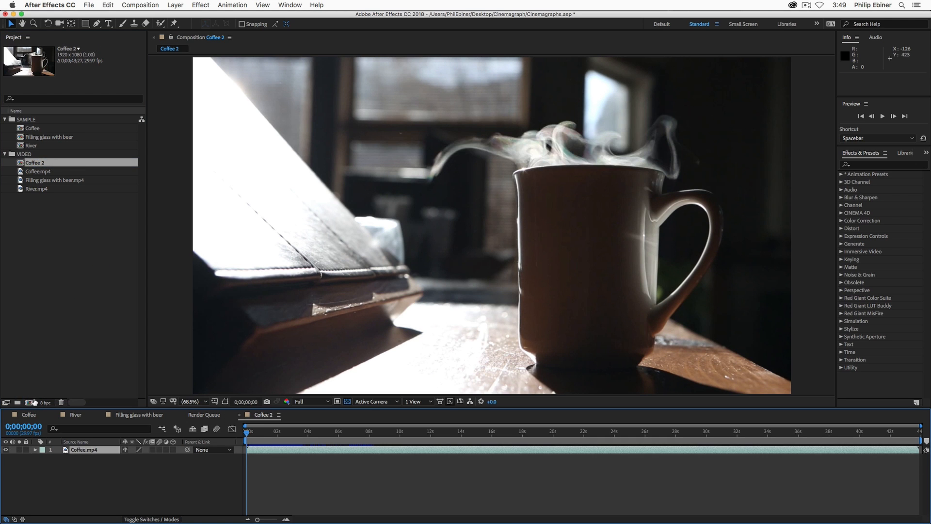
{"action": "mouse_move", "coordinate": [517, 481]}
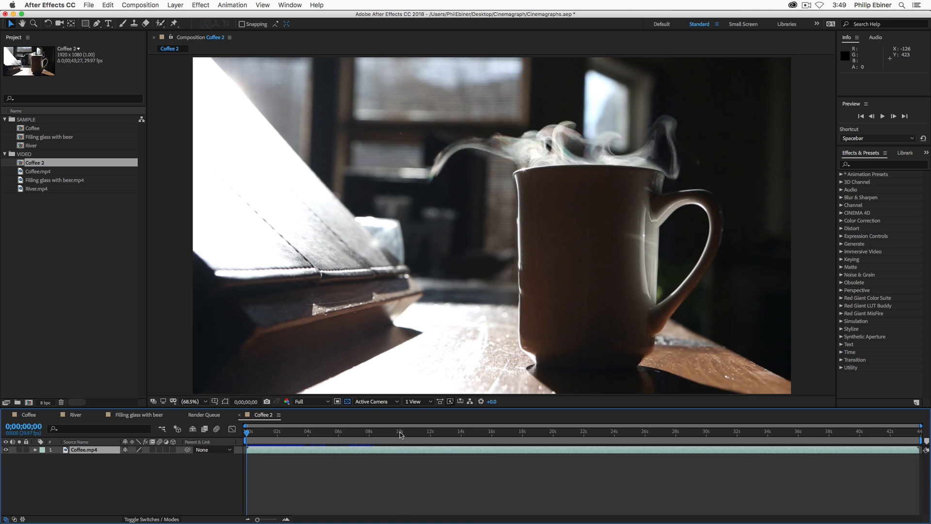
- Scrub through the 43-second Coffee.mp4 clip in Coffee 2 to study the rising steam
{"action": "left_click_drag", "start_coordinate": [246, 430], "coordinate": [410, 431]}
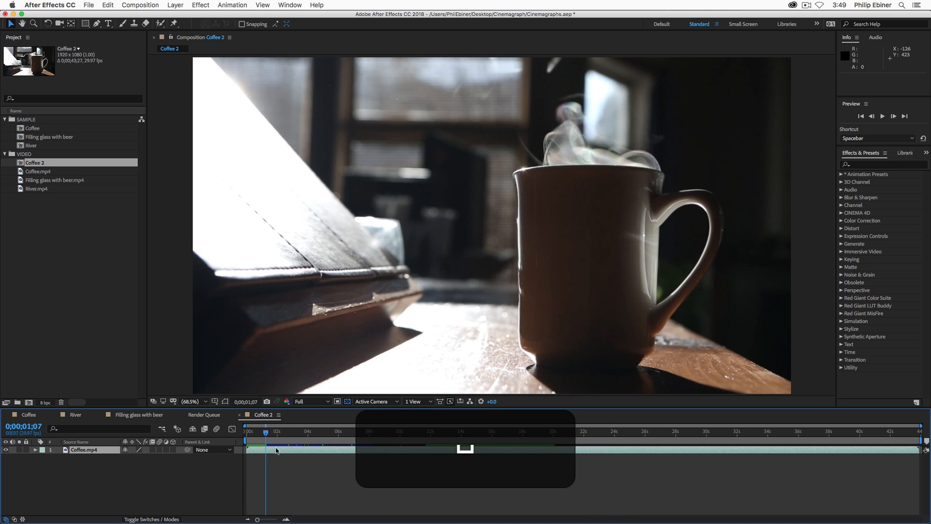
- Preview the footage with viewer resolution lowered to Third
{"action": "key", "text": "space"}
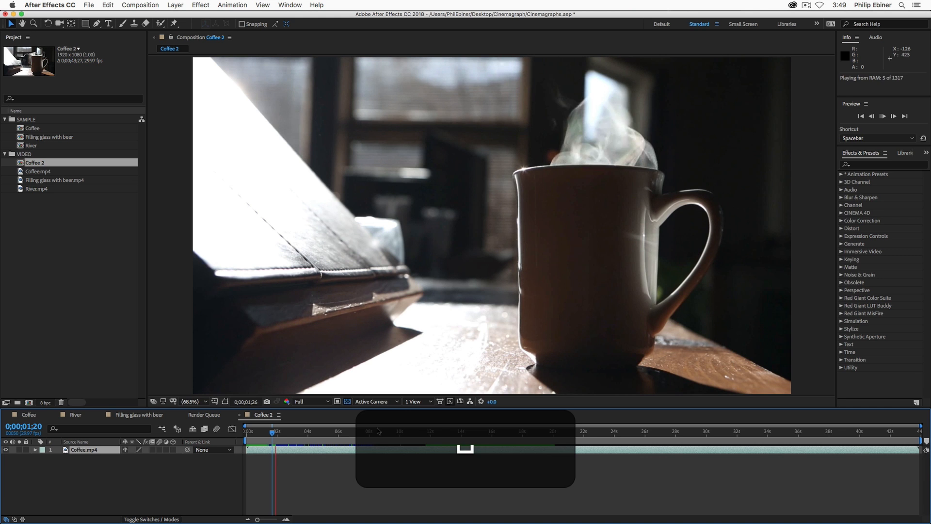
{"action": "left_click", "coordinate": [308, 401]}
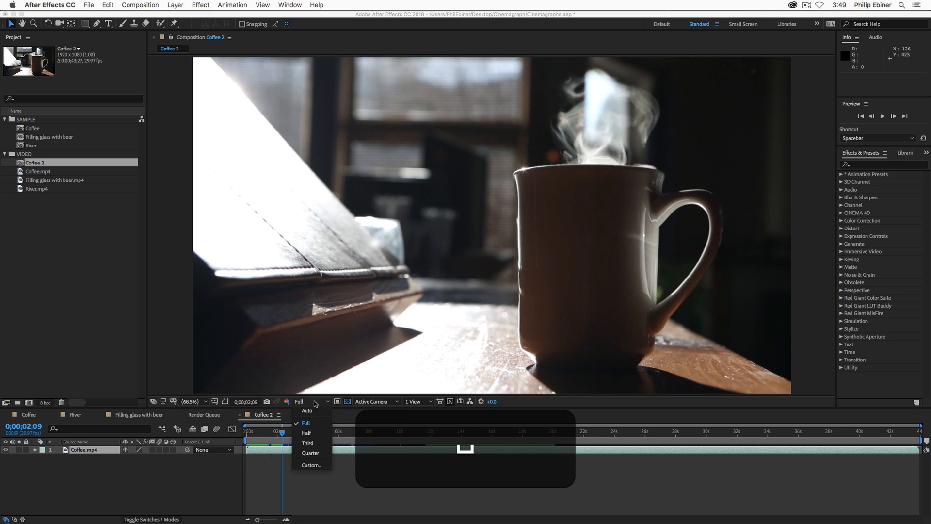
{"action": "left_click", "coordinate": [308, 442]}
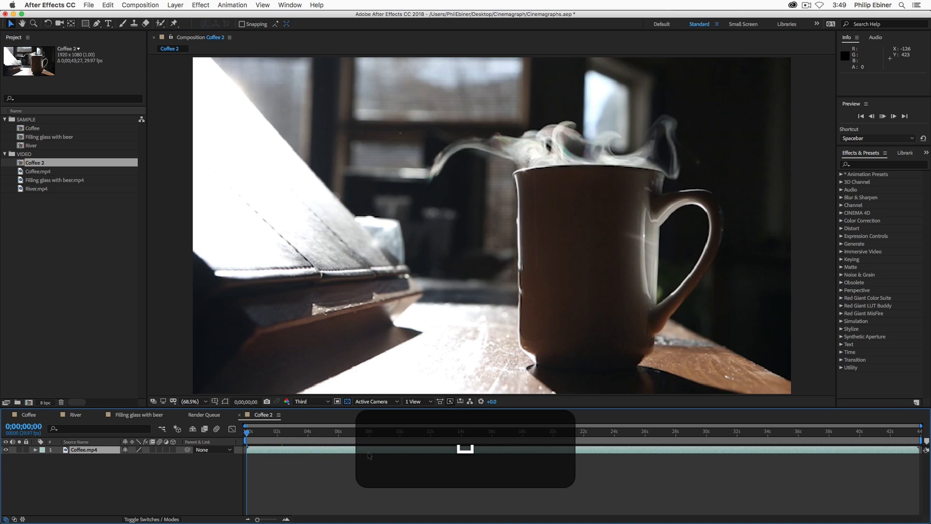
{"action": "key", "text": "space"}
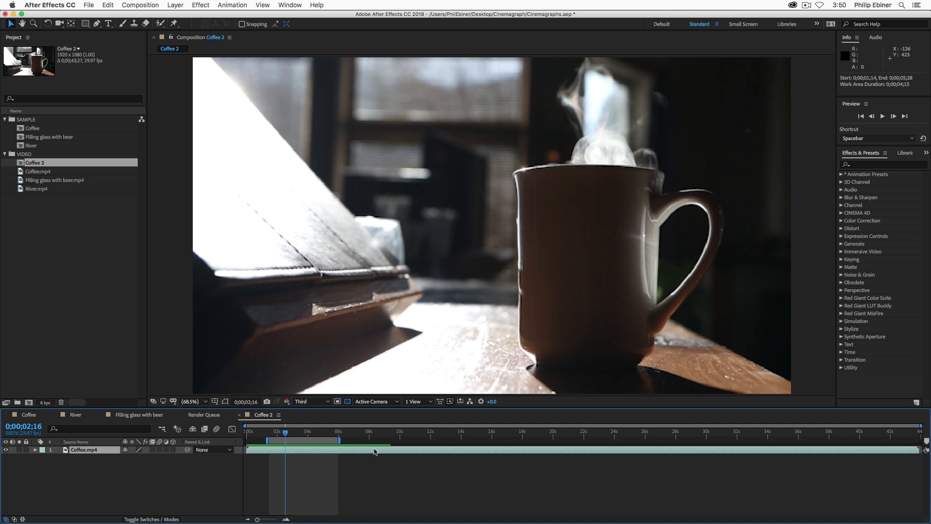
- Trim Coffee 2 to the 1;14–5;28 work area via Composition > Trim Comp to Work Area
{"action": "left_click", "coordinate": [139, 5]}
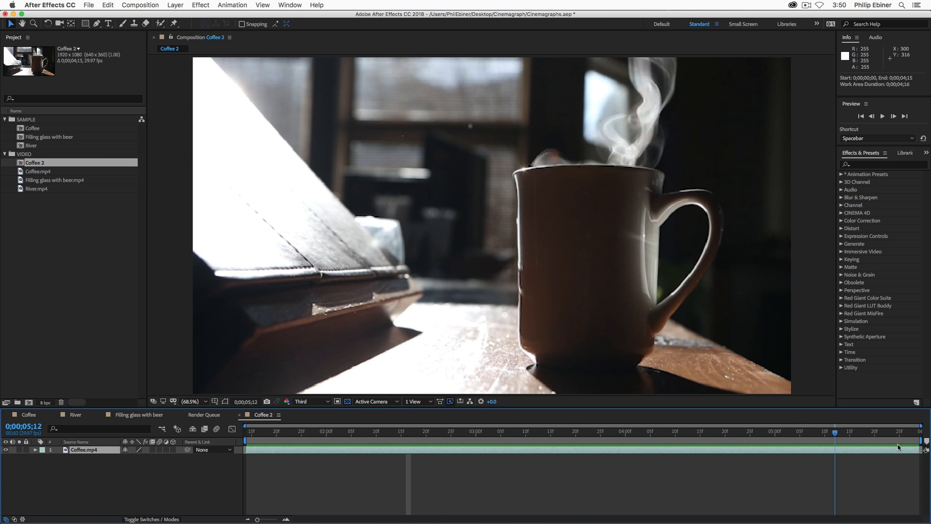
{"action": "left_click", "coordinate": [883, 115]}
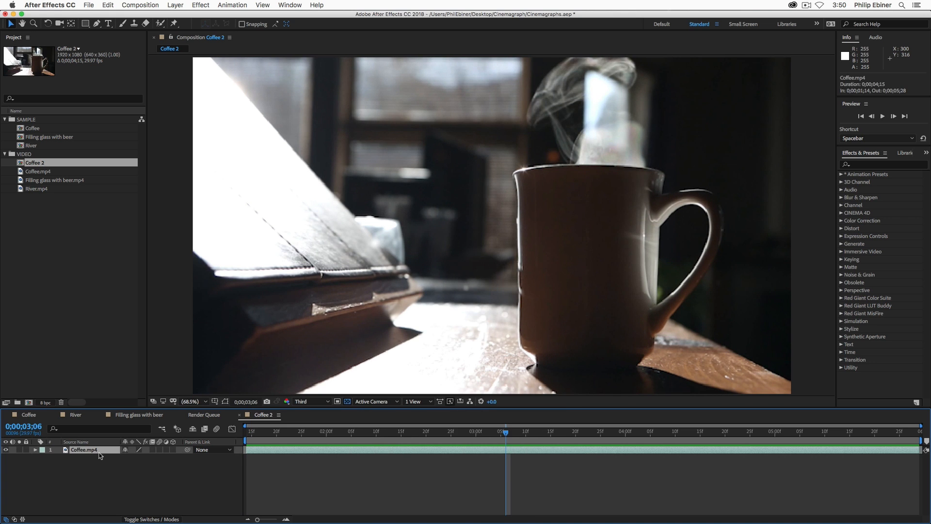
- Duplicate the Coffee.mp4 layer and freeze the lower copy on its 2;25 frame
{"action": "key", "text": "cmd+d"}
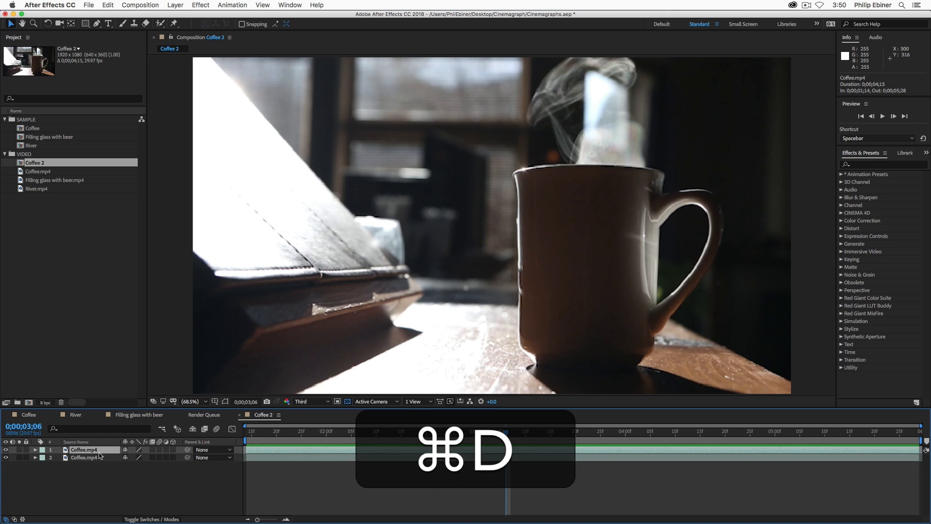
{"action": "key", "text": "cmd+d"}
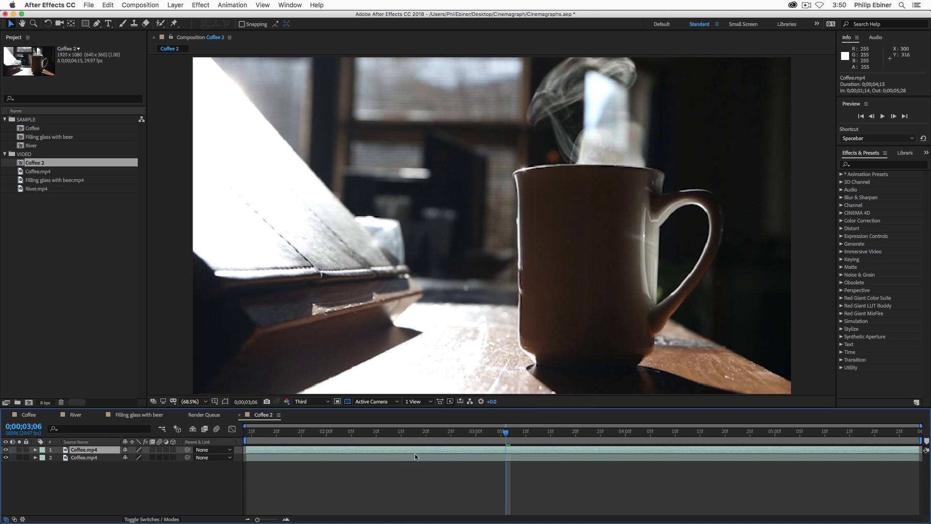
{"action": "mouse_move", "coordinate": [732, 210]}
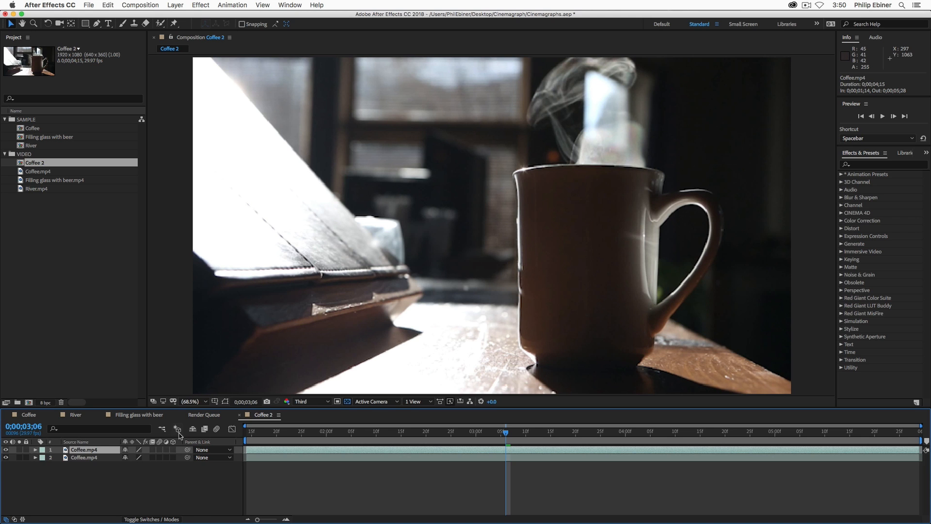
{"action": "mouse_move", "coordinate": [520, 434]}
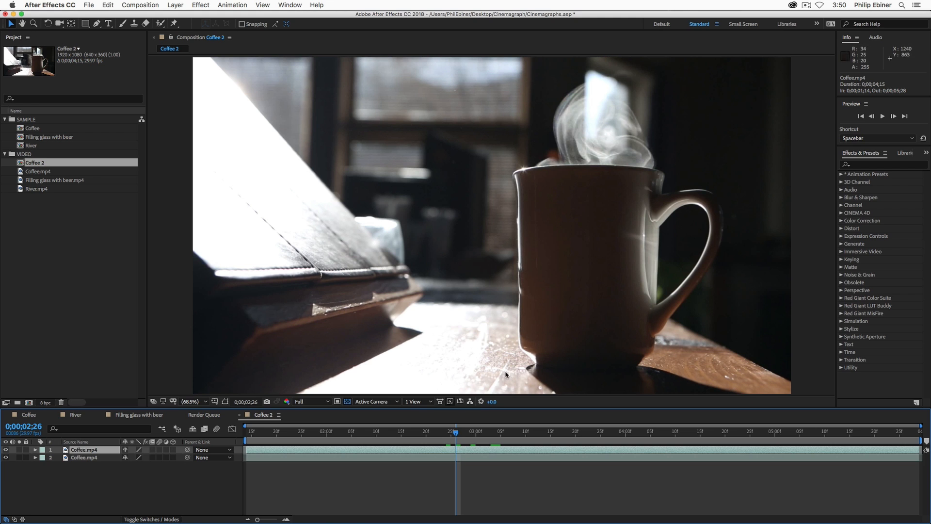
{"action": "left_click", "coordinate": [442, 432]}
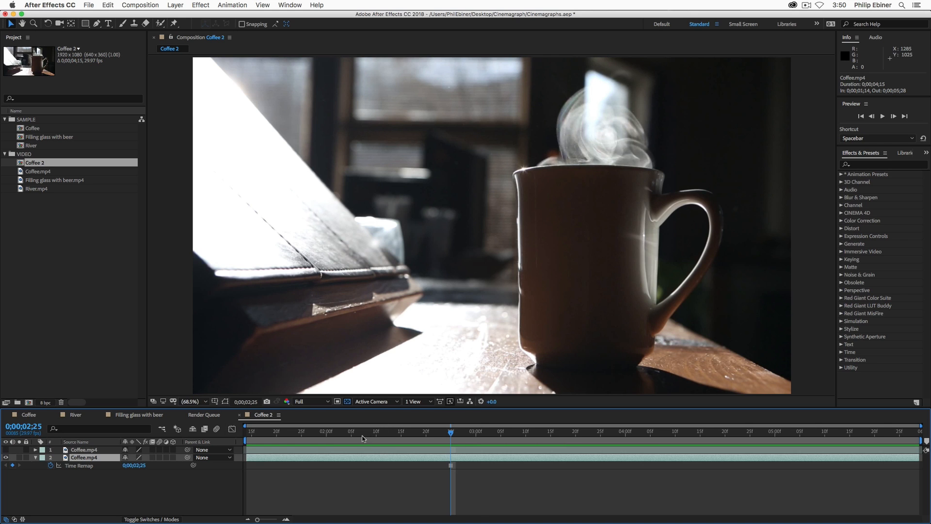
{"action": "mouse_move", "coordinate": [435, 463]}
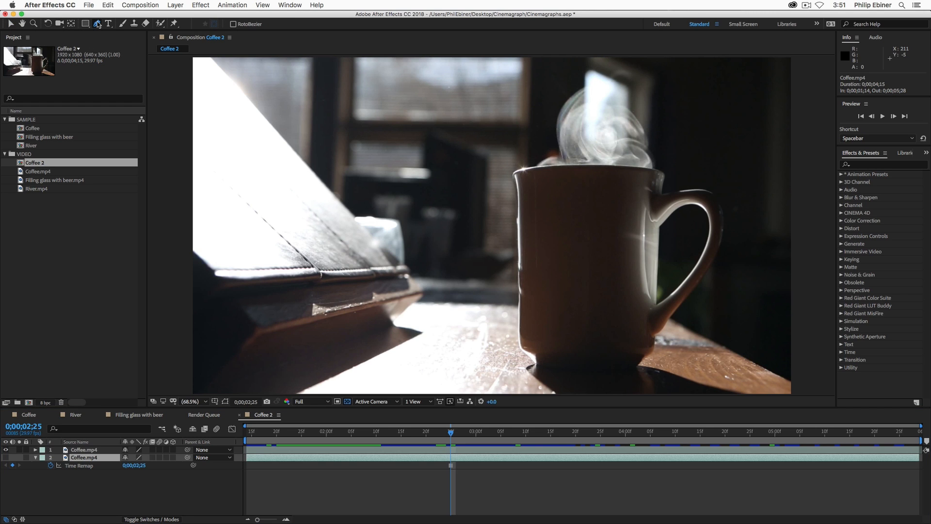
- Draw Mask 1 with the Pen tool around the steam above the mug on layer 2
{"action": "left_click", "coordinate": [86, 23]}
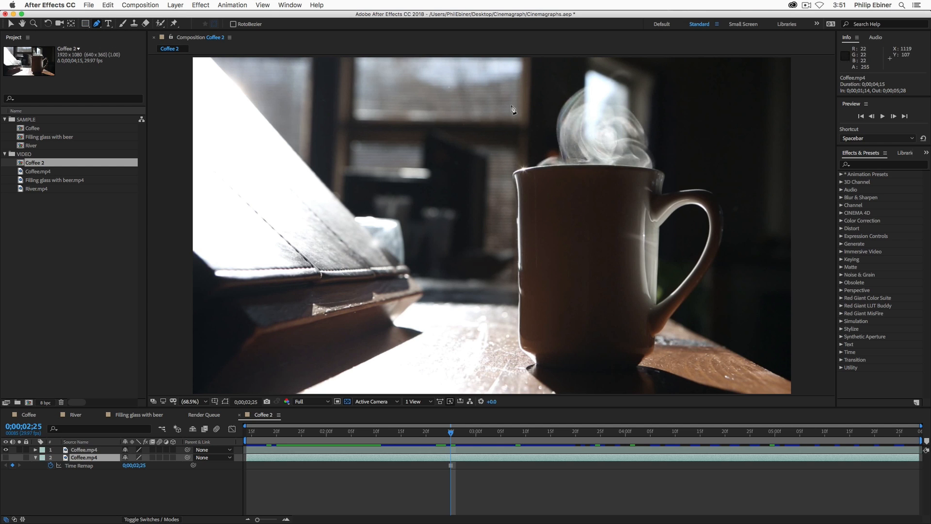
{"action": "mouse_move", "coordinate": [575, 139]}
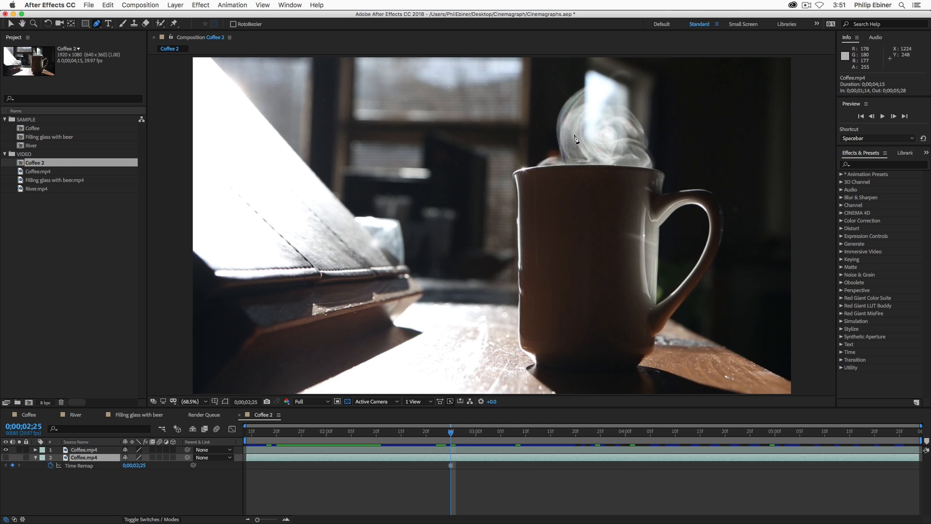
{"action": "mouse_move", "coordinate": [528, 189]}
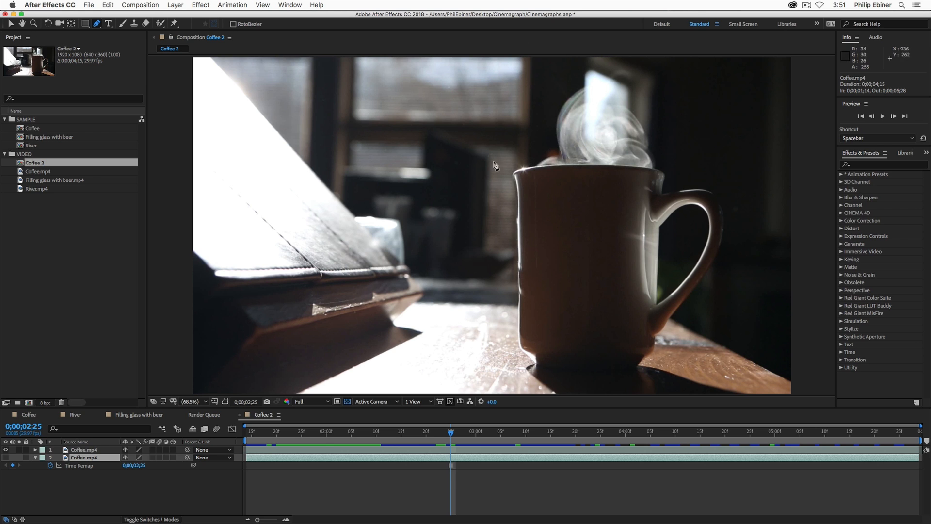
{"action": "left_click", "coordinate": [268, 431]}
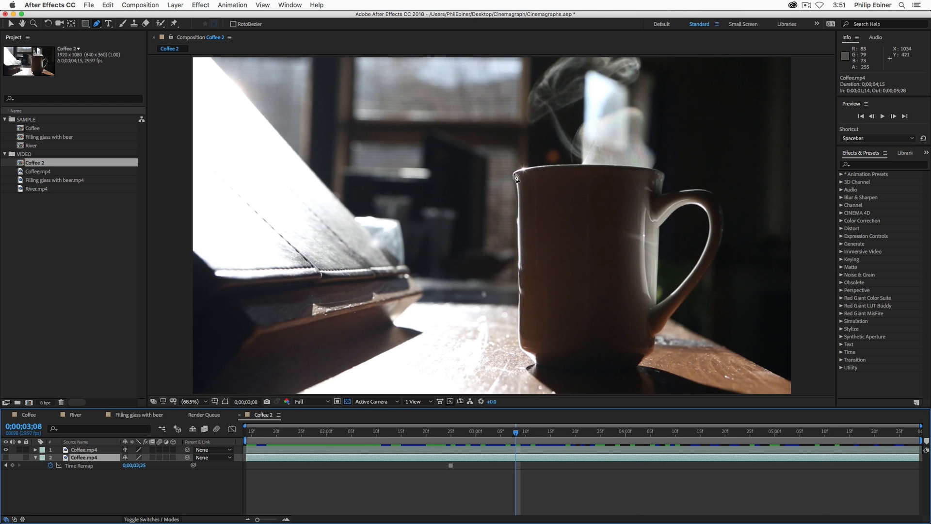
{"action": "mouse_move", "coordinate": [475, 162]}
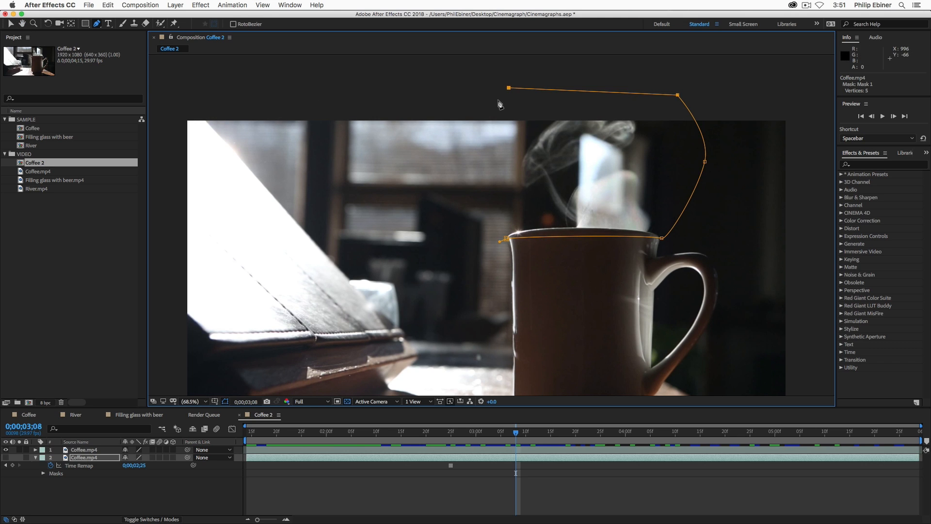
{"action": "mouse_move", "coordinate": [489, 191]}
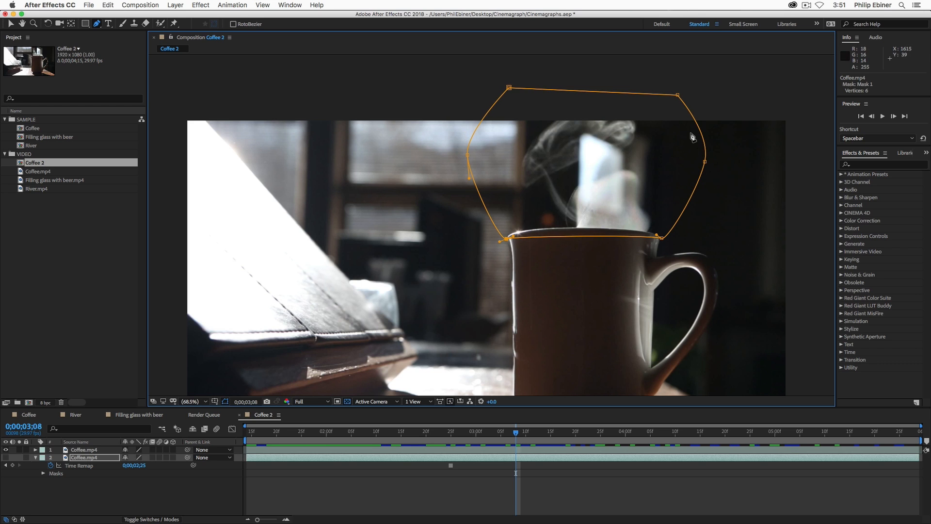
{"action": "mouse_move", "coordinate": [533, 464]}
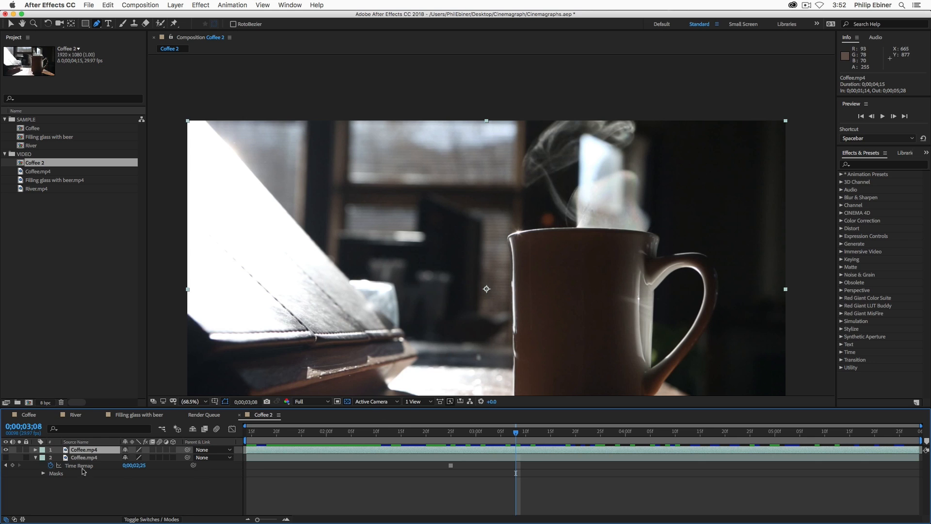
{"action": "mouse_move", "coordinate": [316, 462]}
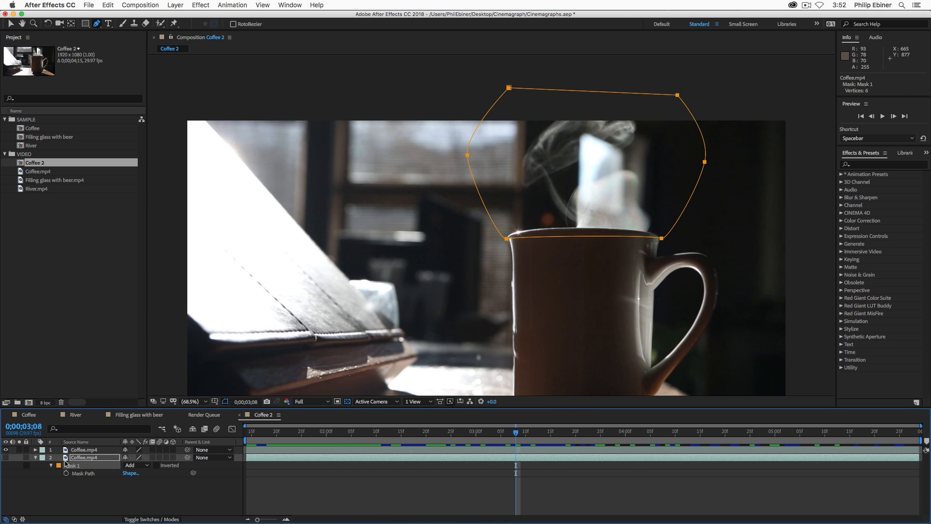
- Cut Mask 1 from layer 2 and paste it onto layer 1 so only its steam shows
{"action": "key", "text": "cmd+x"}
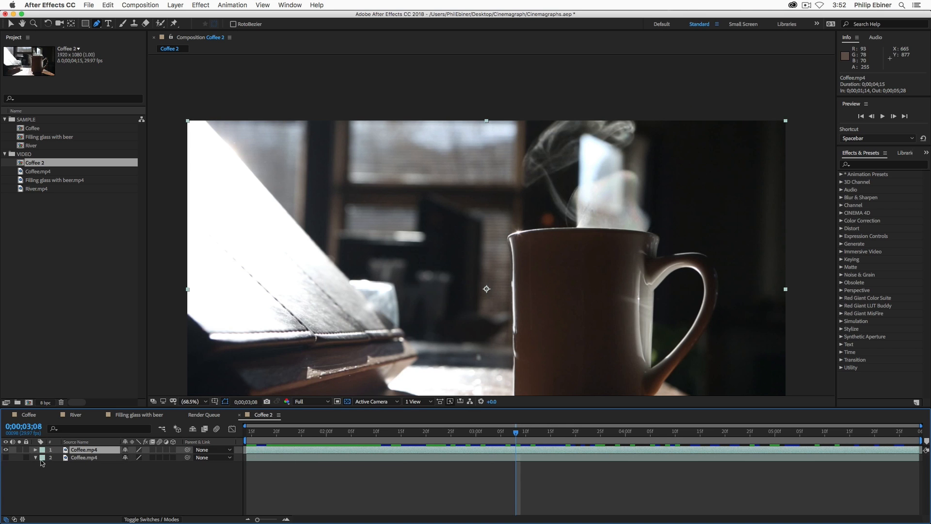
{"action": "mouse_move", "coordinate": [427, 453]}
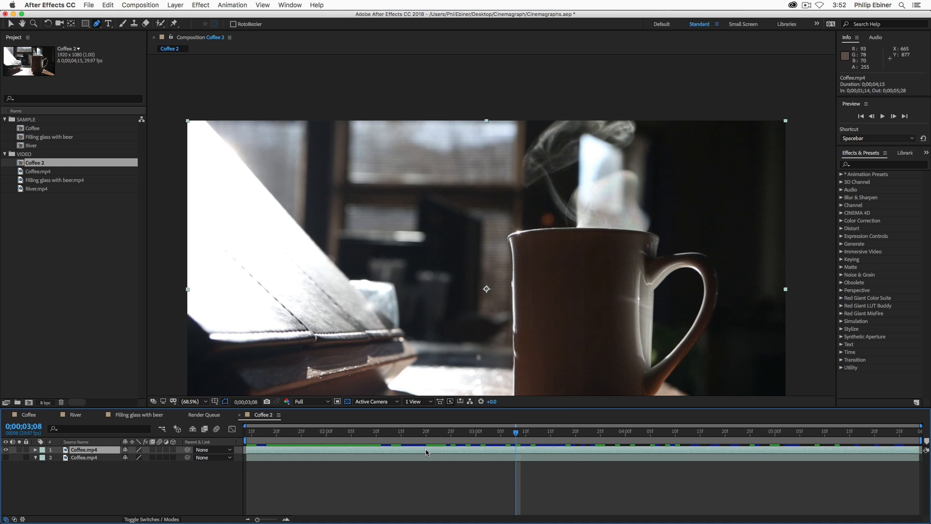
{"action": "key", "text": "cmd+v"}
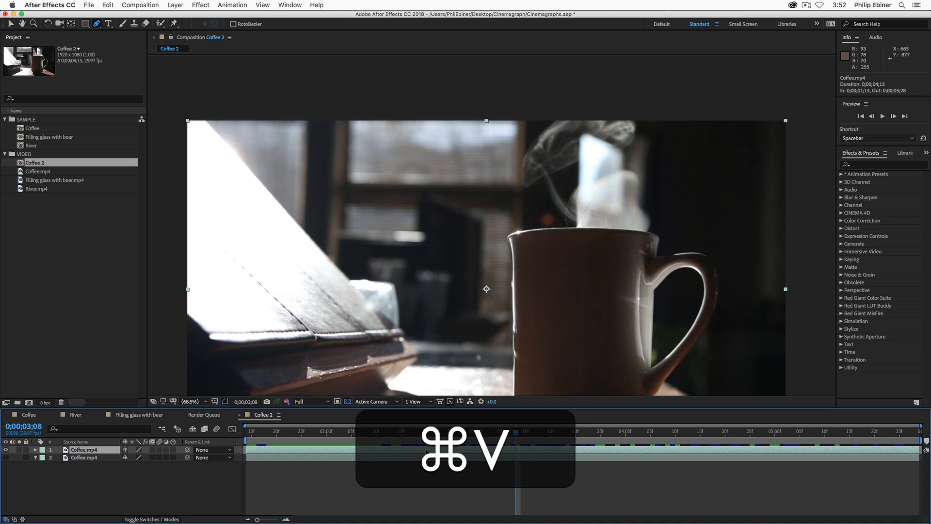
{"action": "key", "text": "cmd+v"}
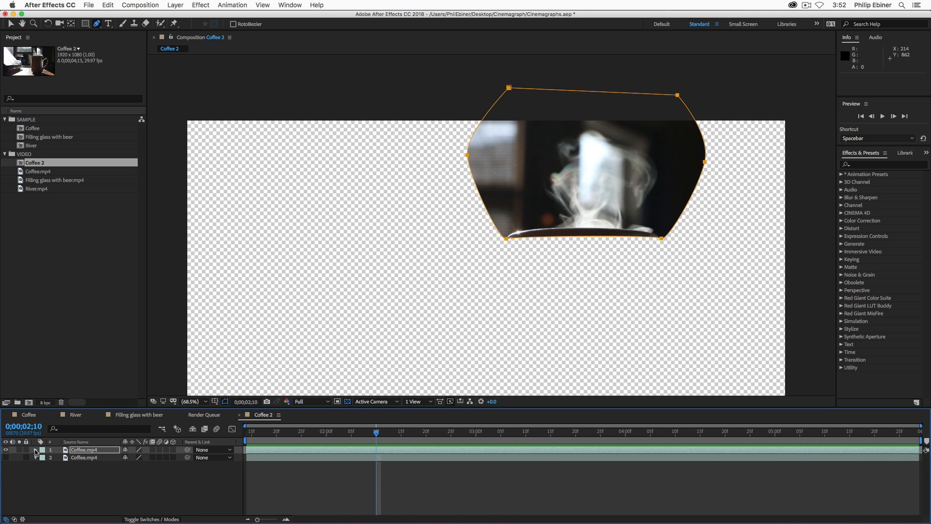
- Raise Mask Feather on layer 1's Mask 1 so the steam edge blends into the frame below
{"action": "left_click", "coordinate": [35, 449]}
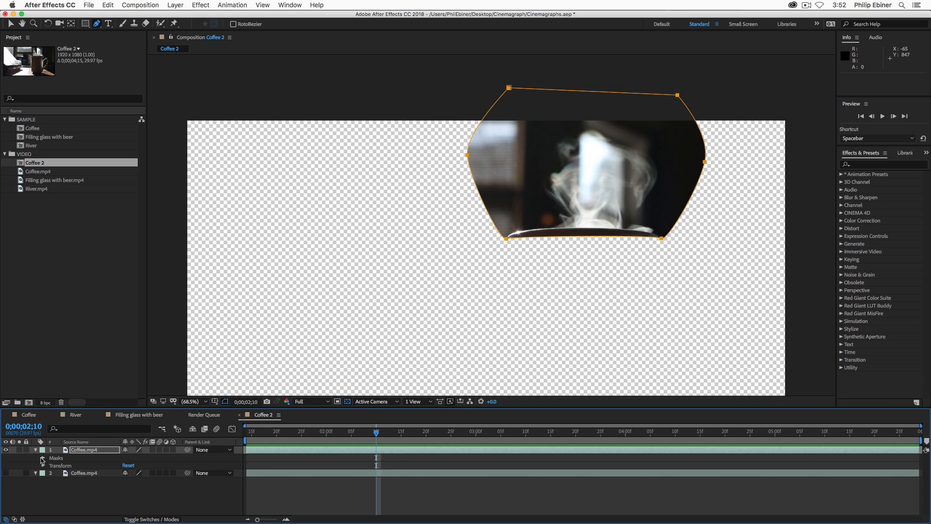
{"action": "left_click", "coordinate": [42, 457]}
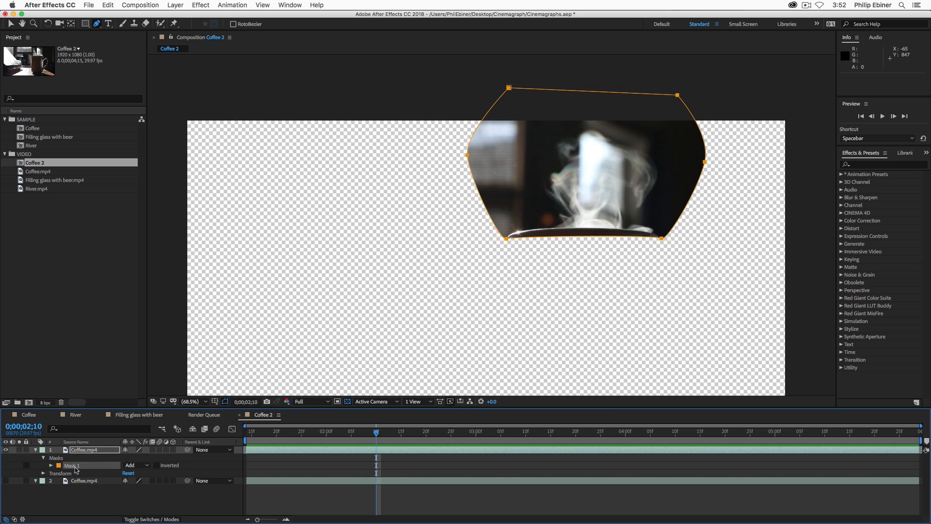
{"action": "left_click", "coordinate": [44, 464]}
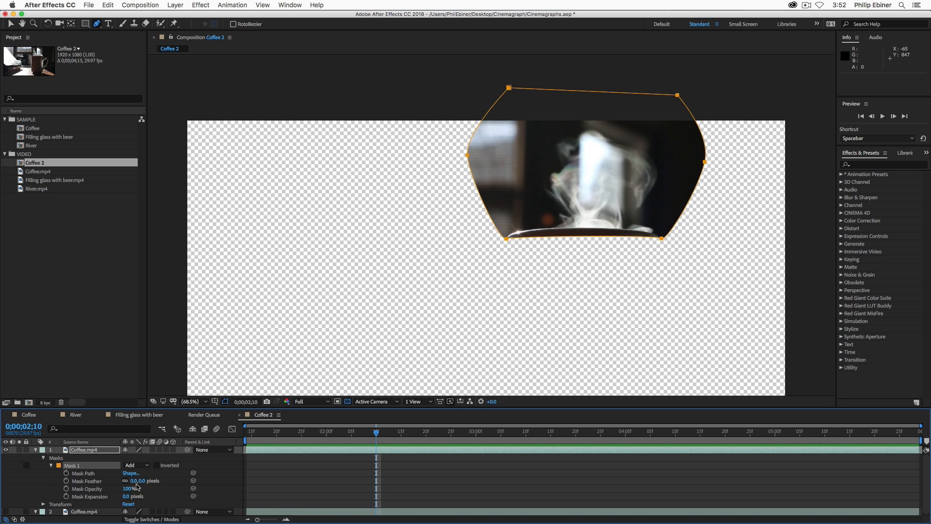
{"action": "left_click_drag", "start_coordinate": [140, 480], "coordinate": [173, 480]}
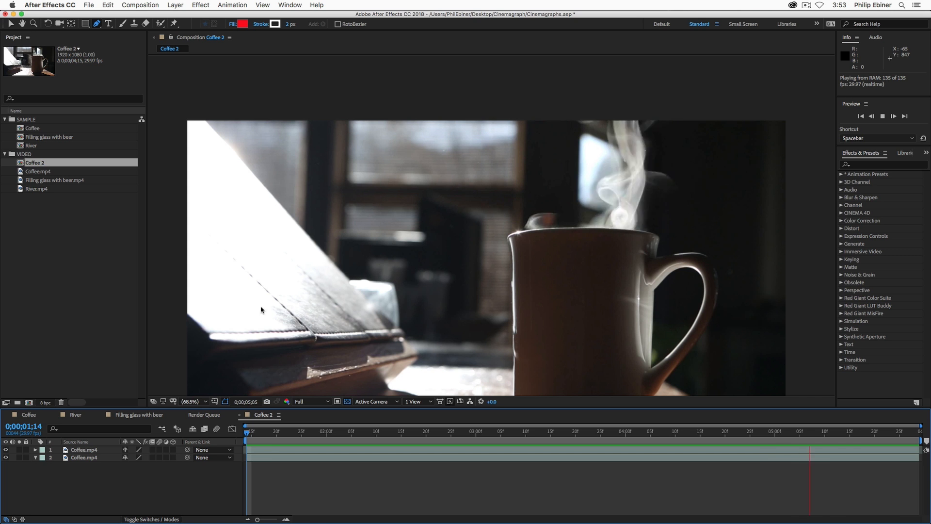
{"action": "left_click", "coordinate": [190, 400]}
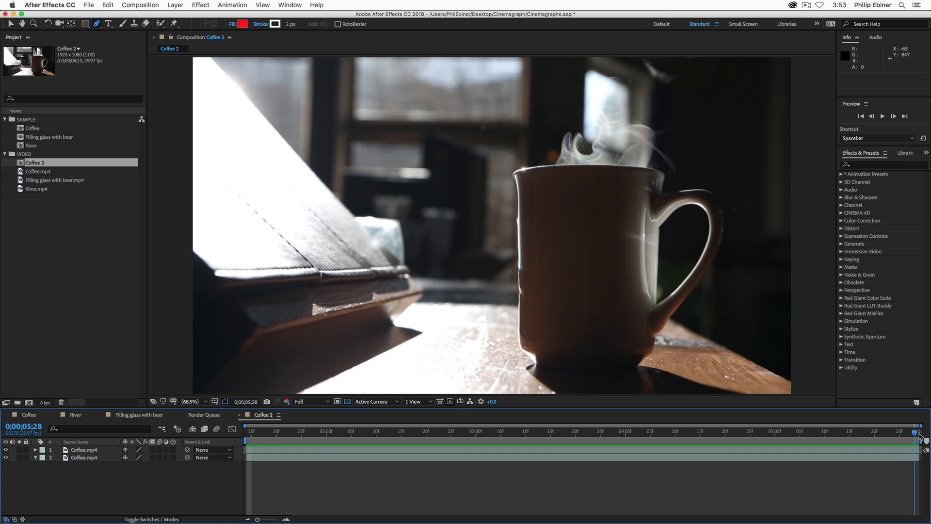
{"action": "left_click", "coordinate": [246, 431]}
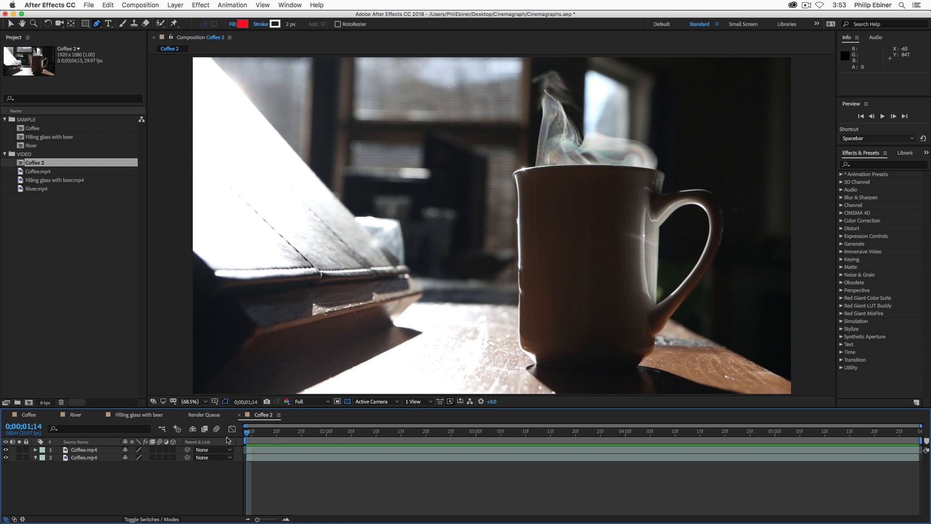
{"action": "mouse_move", "coordinate": [263, 438]}
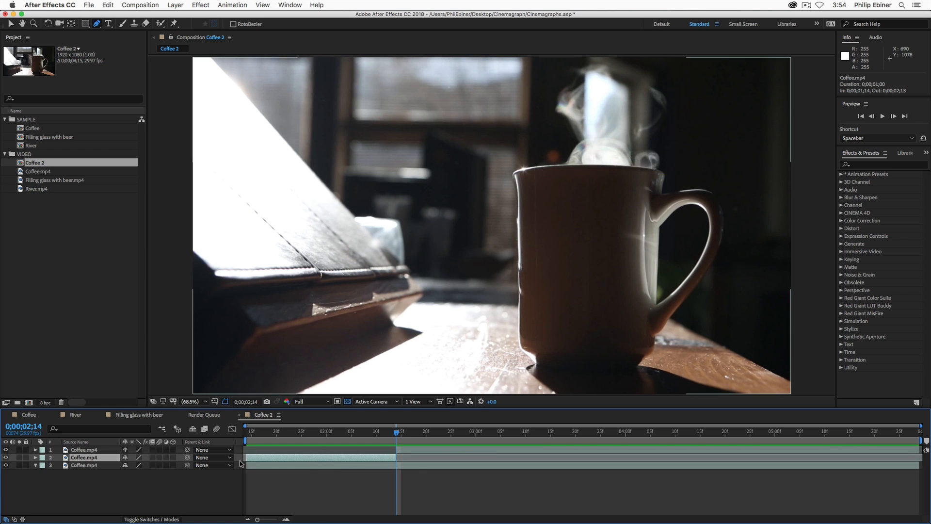
- Split the Coffee layer at 2;14 and arrange the three pieces for the loop
{"action": "left_click", "coordinate": [84, 453]}
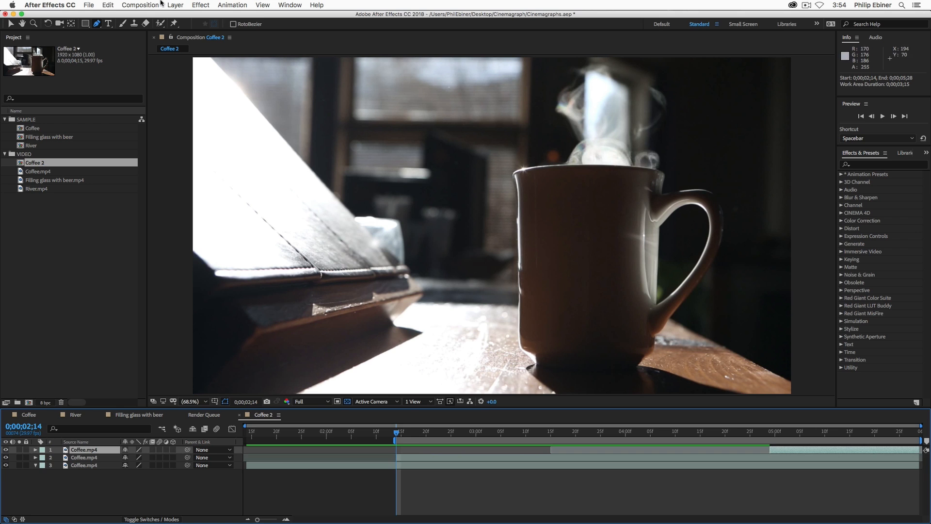
- Trim Coffee 2 so it runs only from 2;14 to 5;28
{"action": "left_click", "coordinate": [140, 5]}
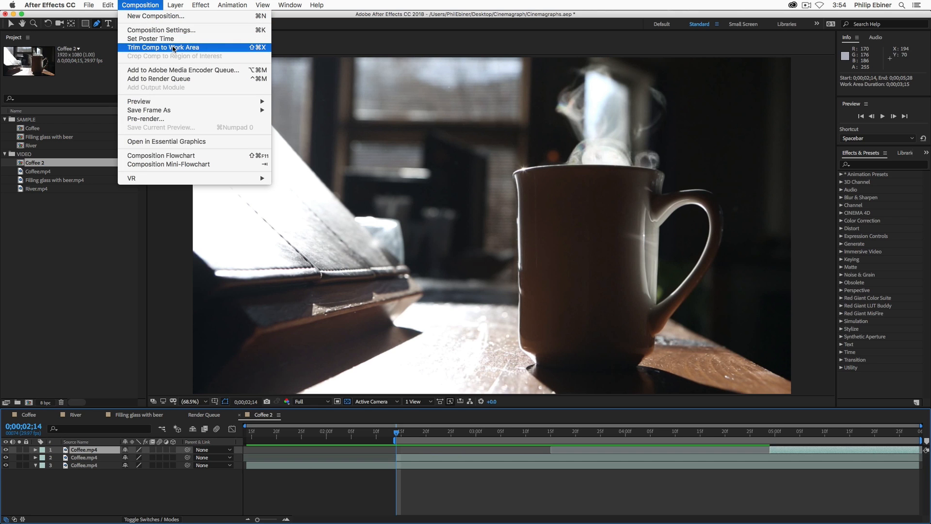
{"action": "left_click", "coordinate": [163, 47]}
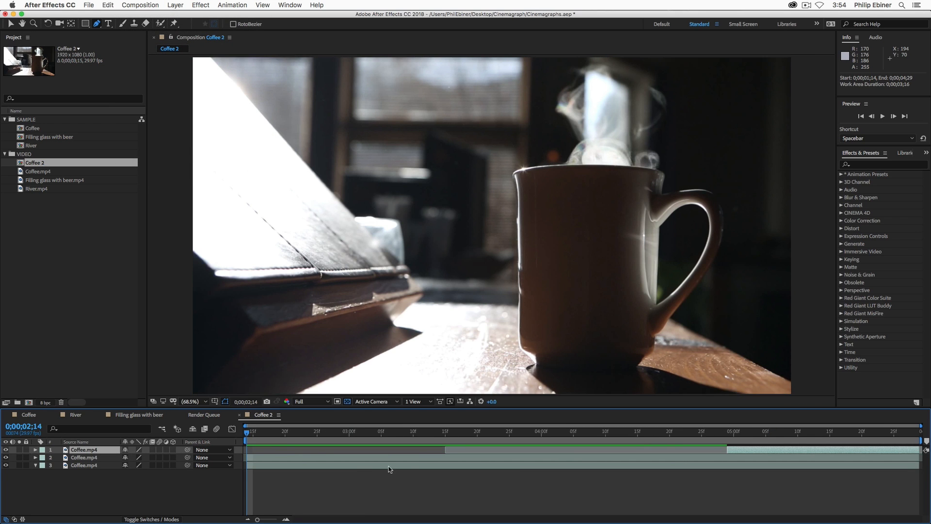
{"action": "mouse_move", "coordinate": [809, 450]}
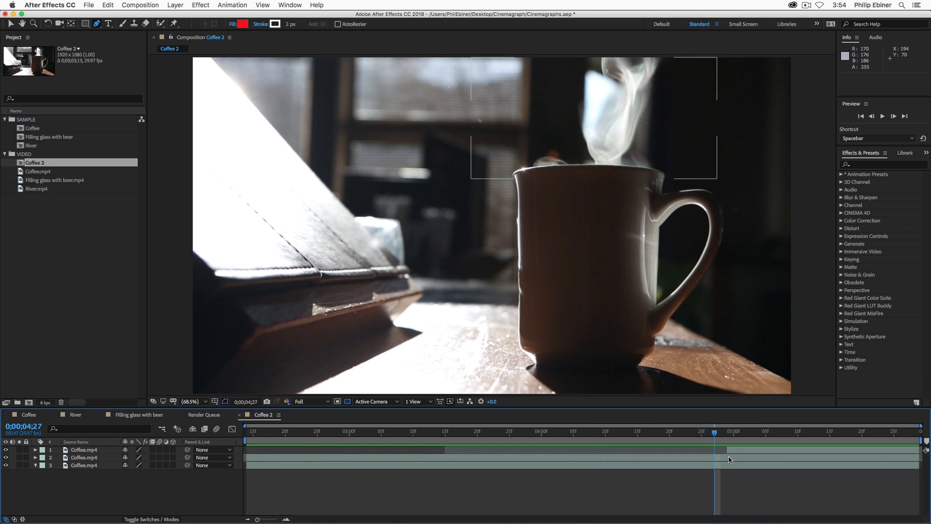
- Reveal layer 1's Opacity, keyframe it at 0% and preview the fade start
{"action": "key", "text": "space"}
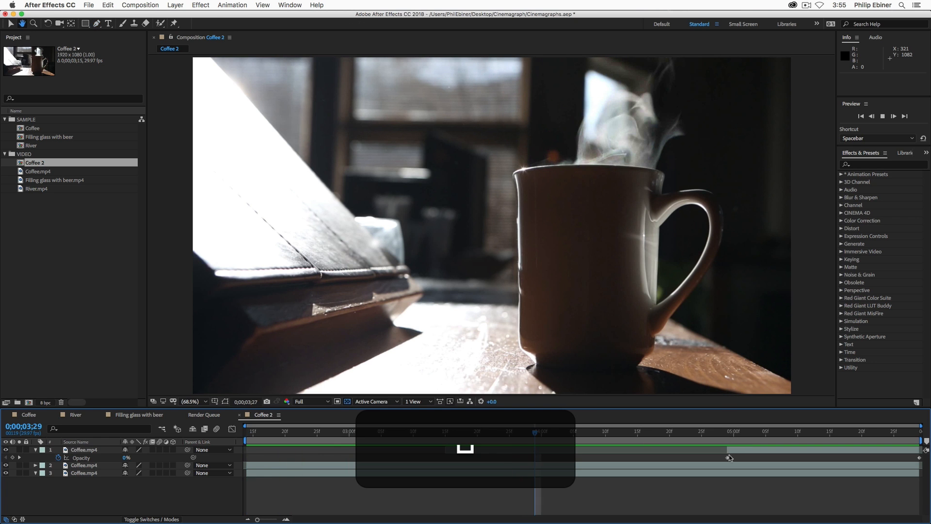
{"action": "key", "text": "space"}
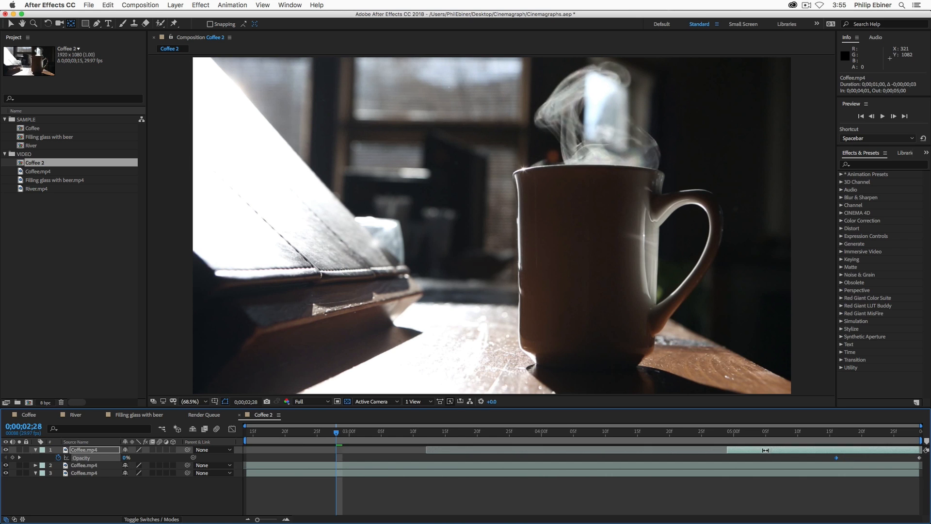
- Undo the stray layer timing change, leaving the opacity cross-fade from 0% to 95%, and preview the loop
{"action": "key", "text": "cmd+z"}
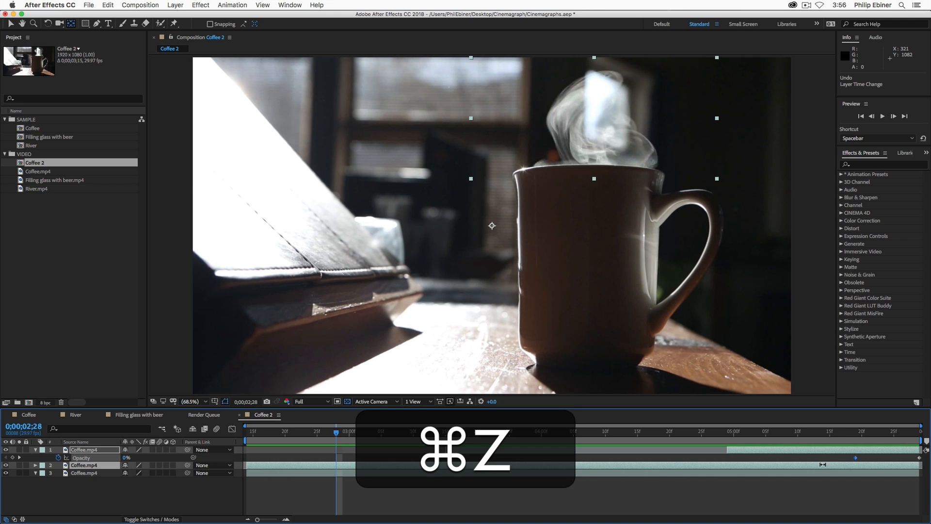
{"action": "key", "text": "cmd+z"}
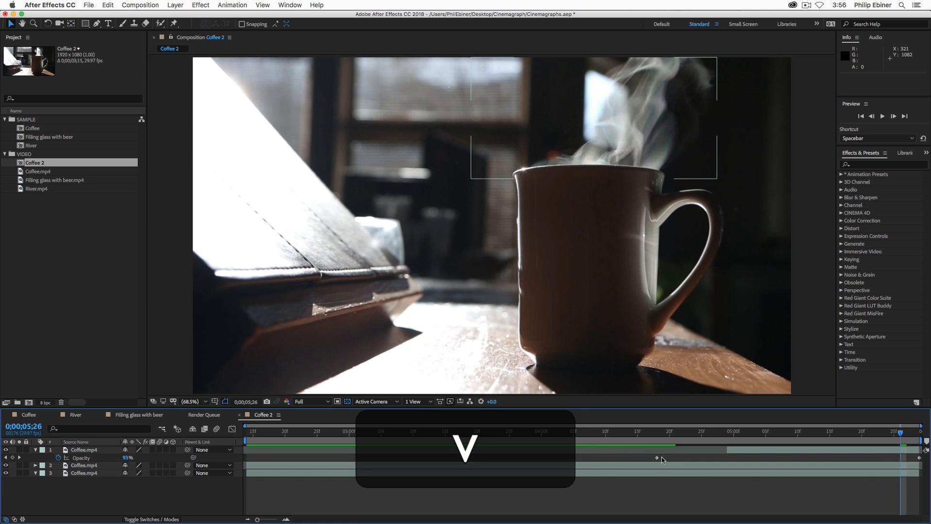
{"action": "left_click", "coordinate": [656, 457]}
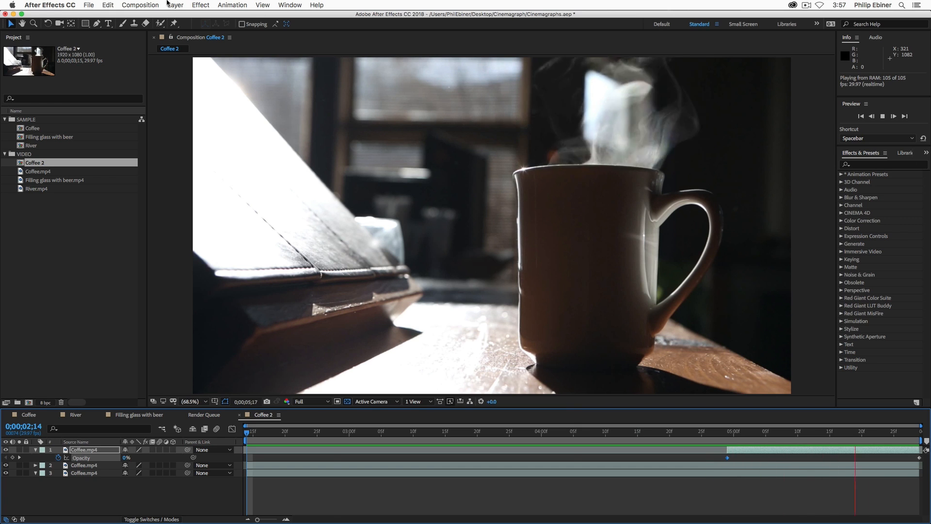
- Send Coffee 2 to the Media Encoder queue with the Animated GIF (Match Source) preset
{"action": "left_click", "coordinate": [140, 5]}
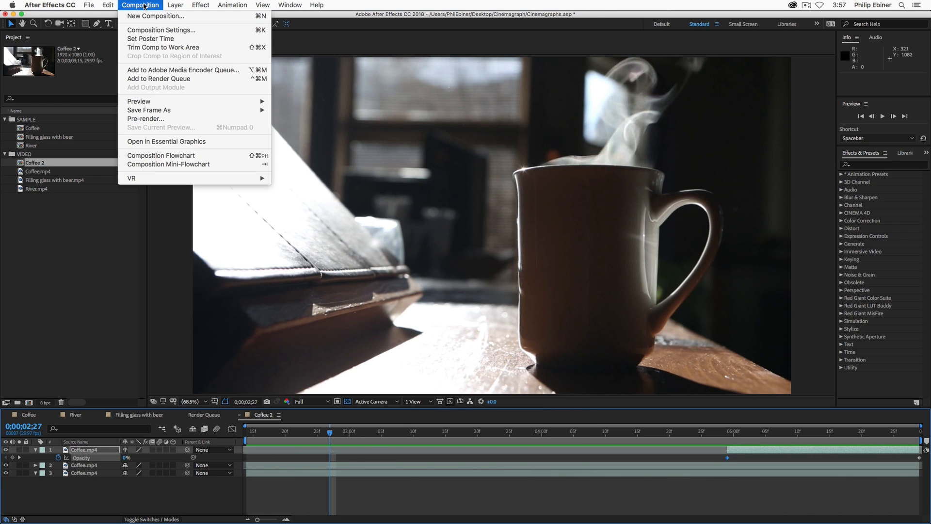
{"action": "mouse_move", "coordinate": [151, 39]}
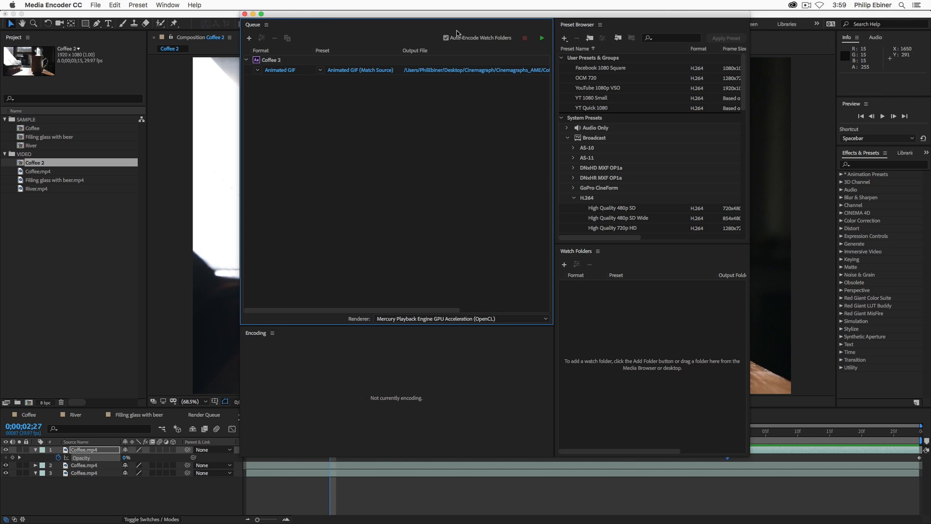
{"action": "mouse_move", "coordinate": [256, 67]}
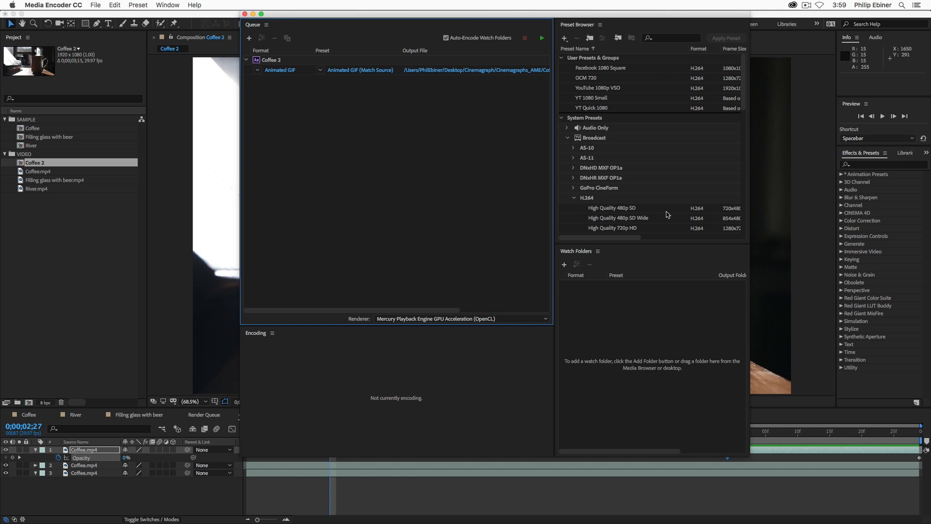
{"action": "left_click", "coordinate": [168, 5]}
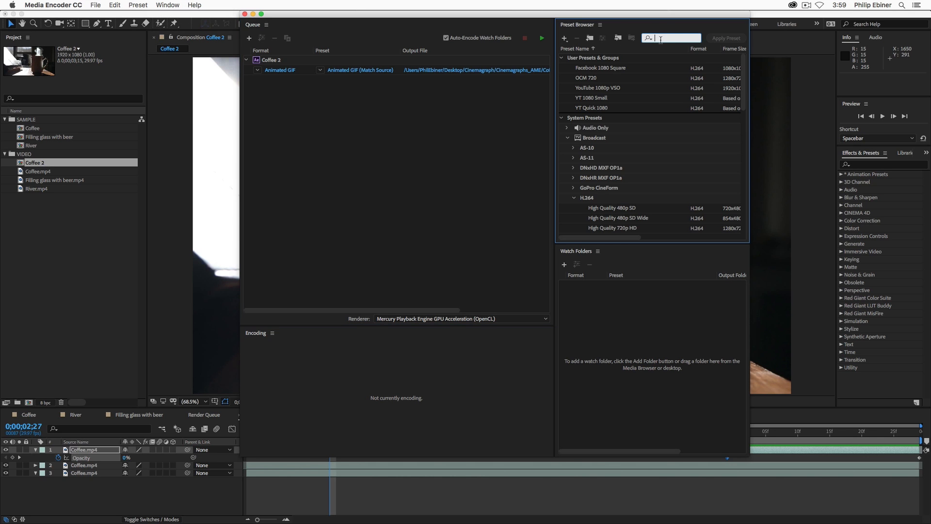
- Filter the Preset Browser with 'gif' down to Animated GIF (Match Source)
{"action": "type", "text": "gif"}
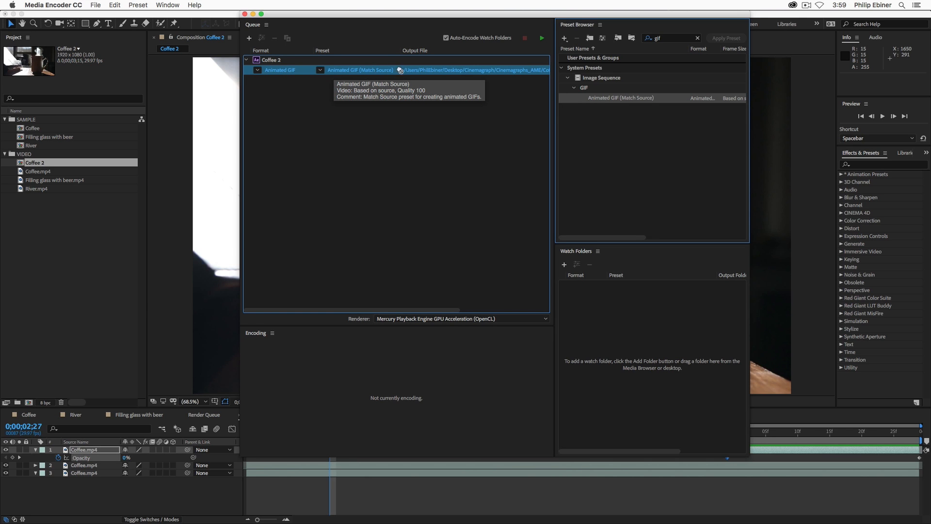
{"action": "mouse_move", "coordinate": [338, 70]}
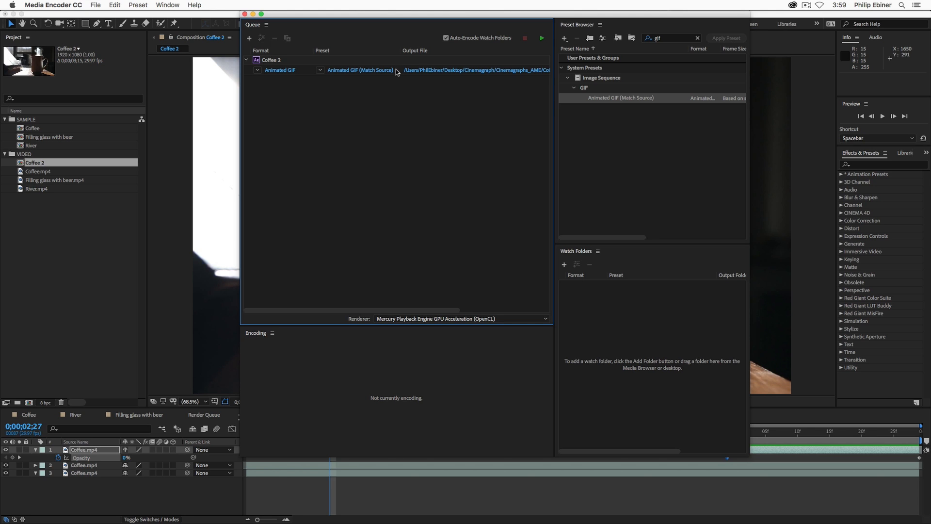
{"action": "mouse_move", "coordinate": [347, 72]}
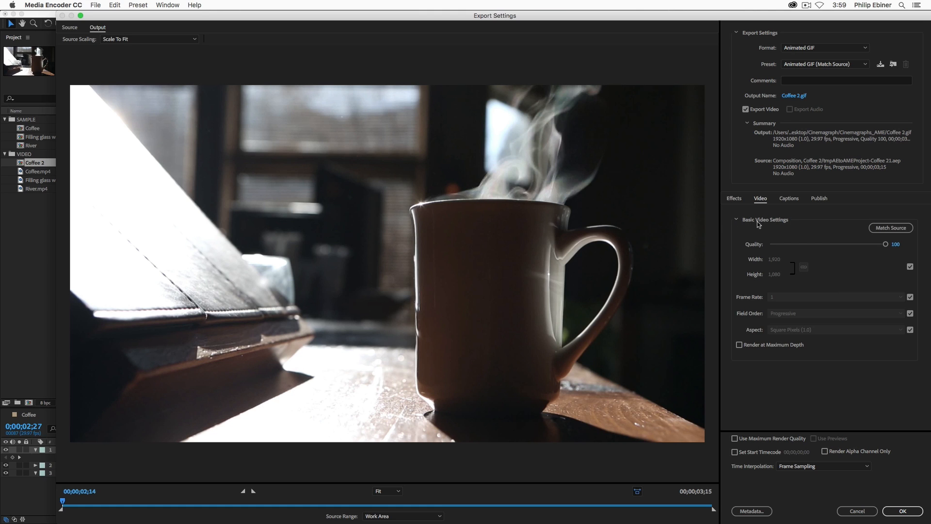
{"action": "mouse_move", "coordinate": [901, 253]}
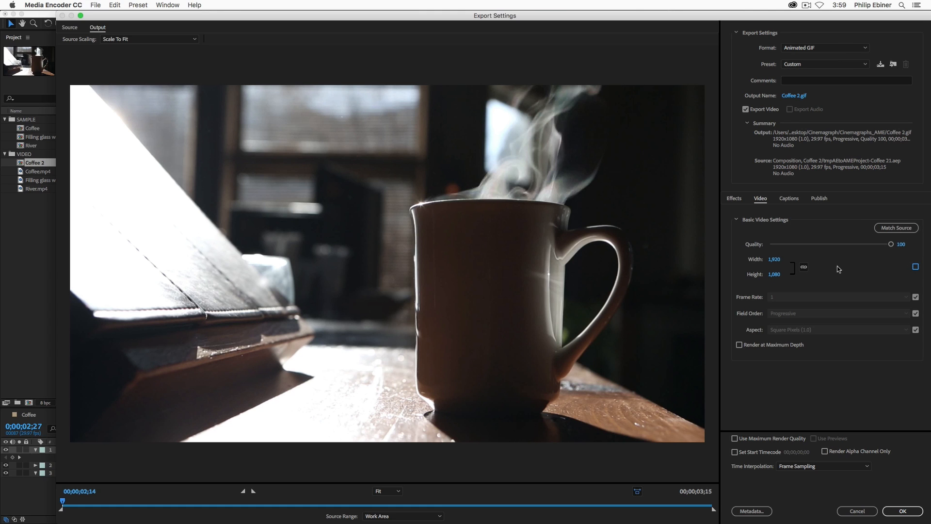
- Set the export Width to 500 so the GIF resizes to 500×281
{"action": "type", "text": "500"}
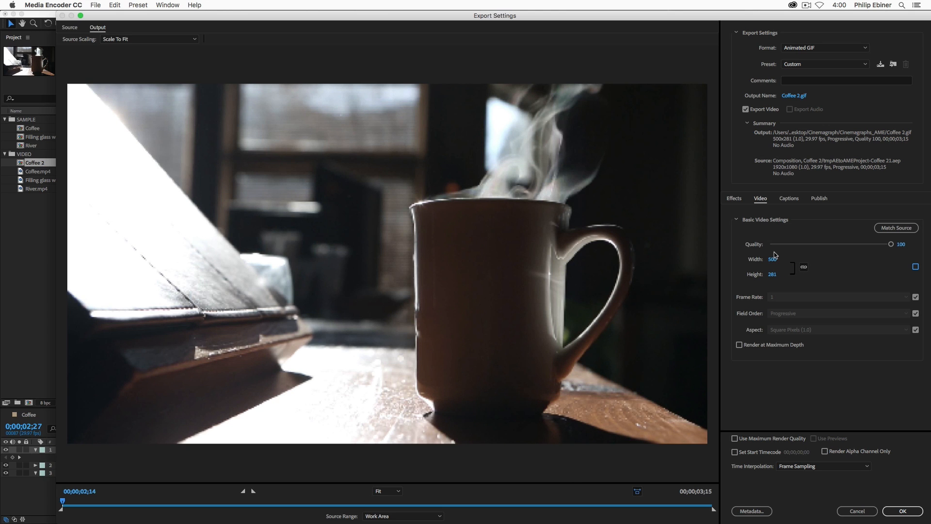
{"action": "mouse_move", "coordinate": [413, 220]}
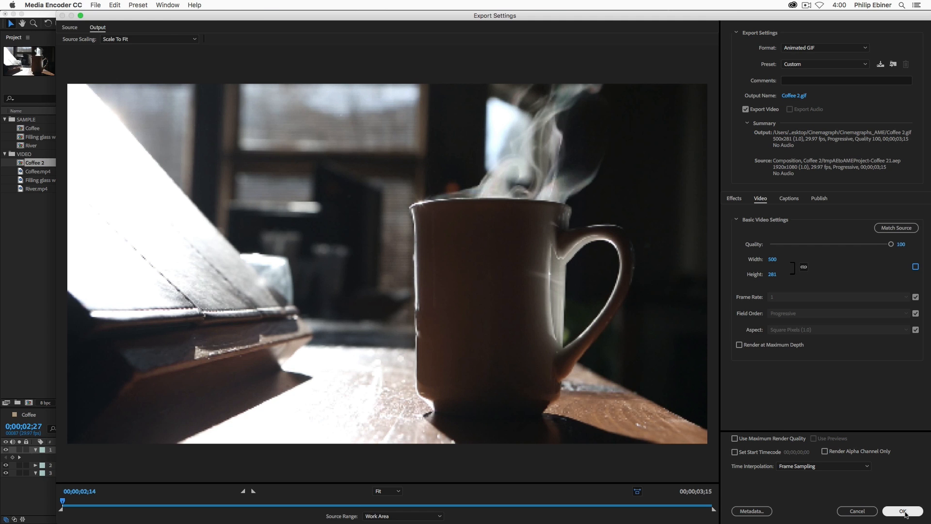
- Confirm the Export Settings and start encoding the queued Coffee 2 GIF
{"action": "left_click", "coordinate": [919, 511]}
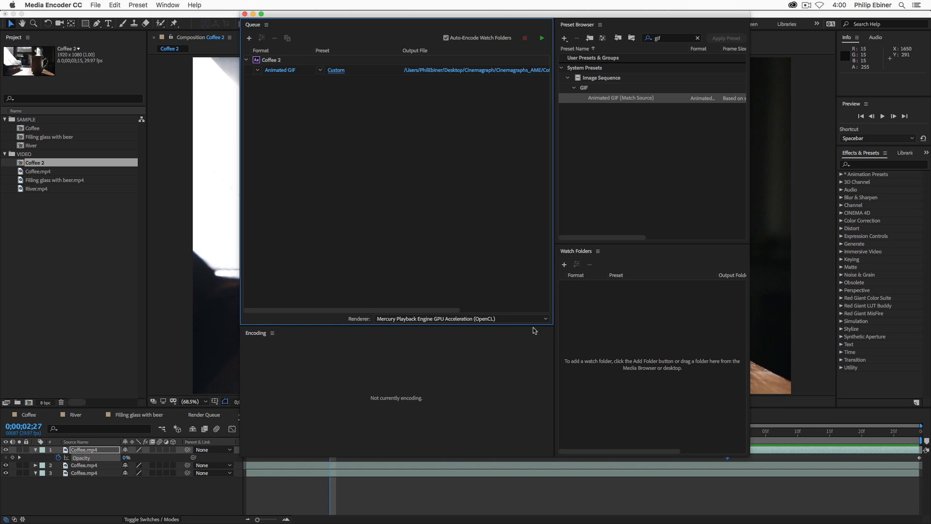
{"action": "mouse_move", "coordinate": [460, 292]}
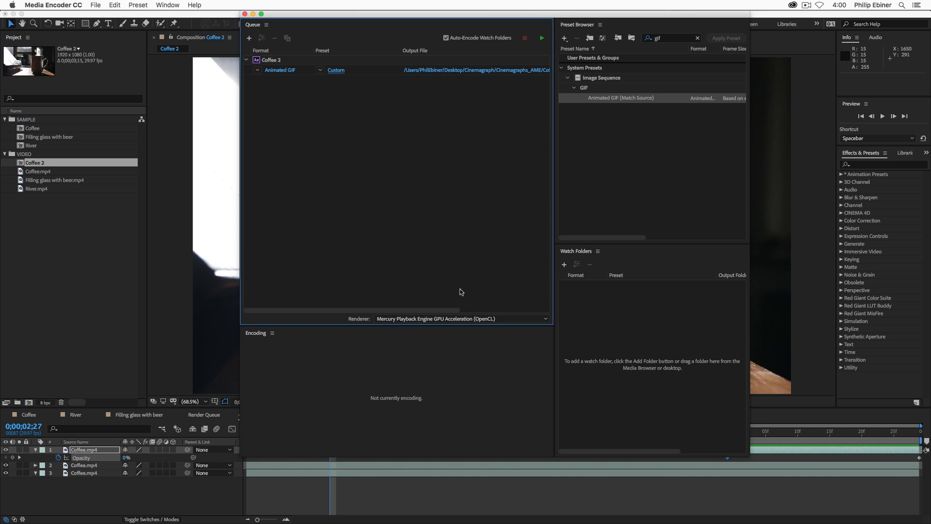
{"action": "mouse_move", "coordinate": [468, 296]}
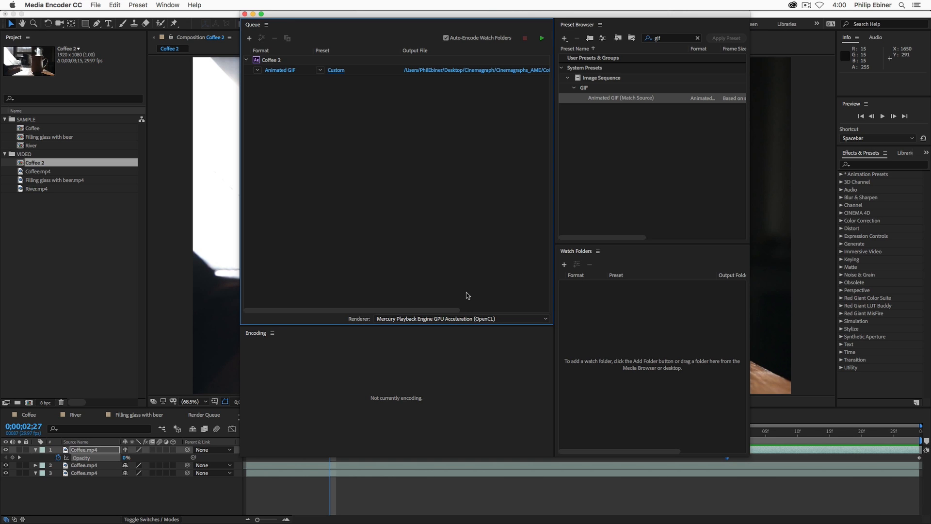
{"action": "mouse_move", "coordinate": [576, 100]}
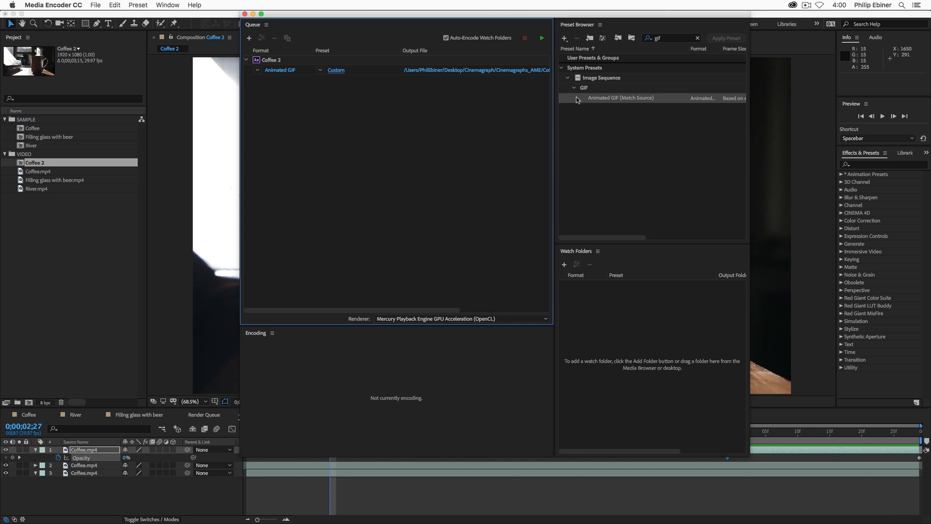
{"action": "key", "text": "cmd"}
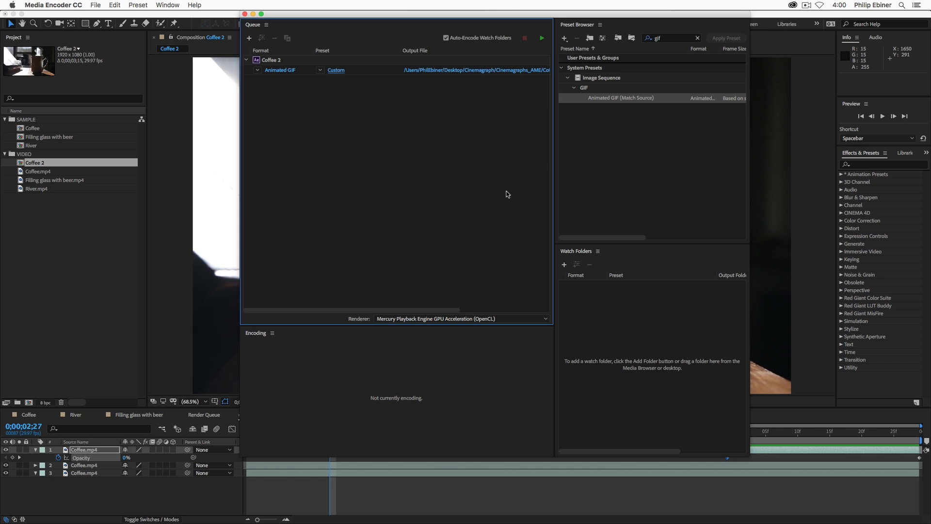
{"action": "mouse_move", "coordinate": [457, 66]}
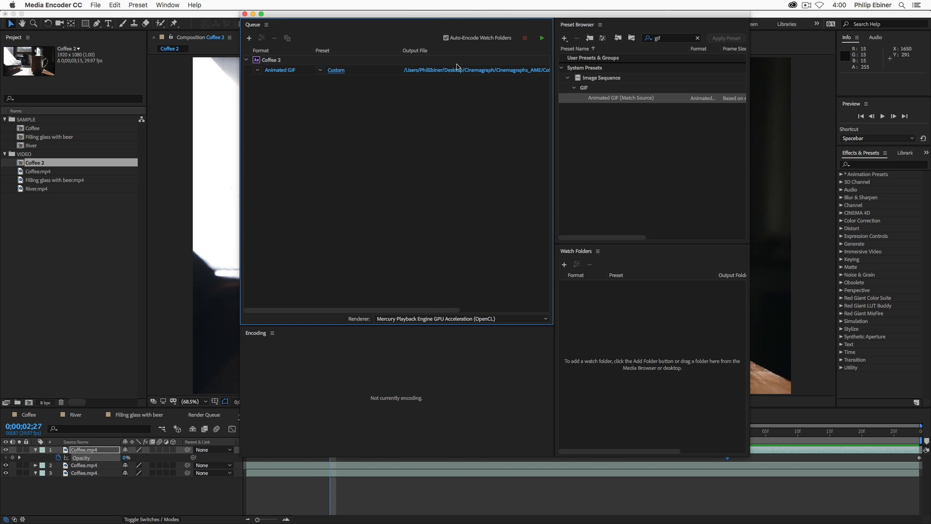
{"action": "mouse_move", "coordinate": [542, 38]}
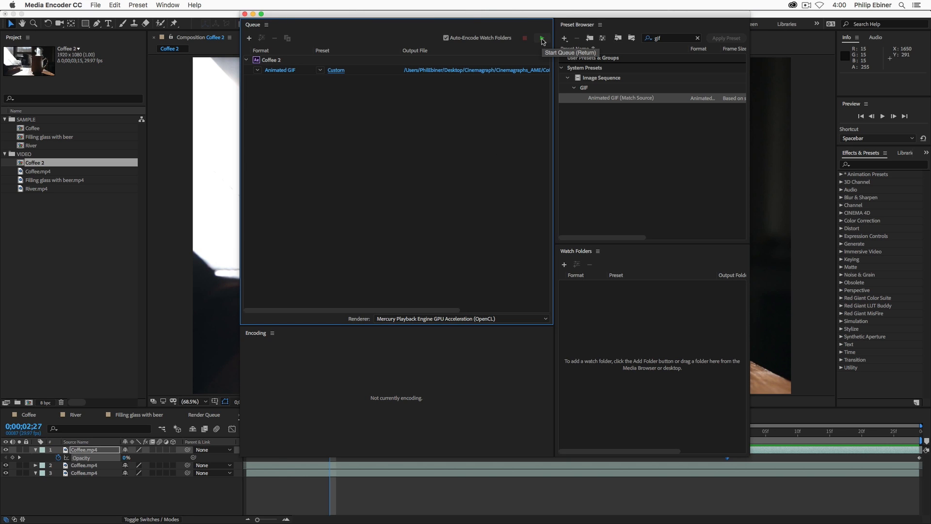
{"action": "key", "text": "cmd+tab"}
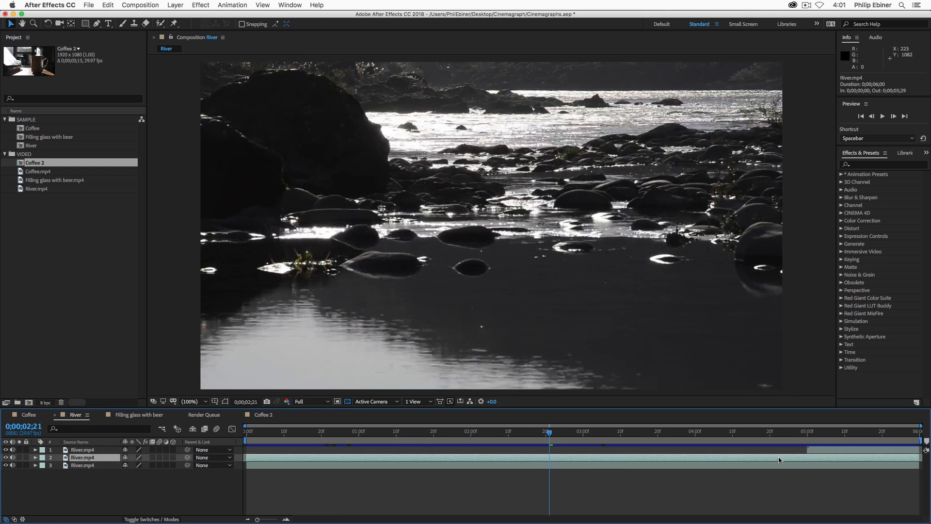
- Move the River playhead to about five seconds, then switch to the Filling glass with beer composition
{"action": "left_click", "coordinate": [832, 430]}
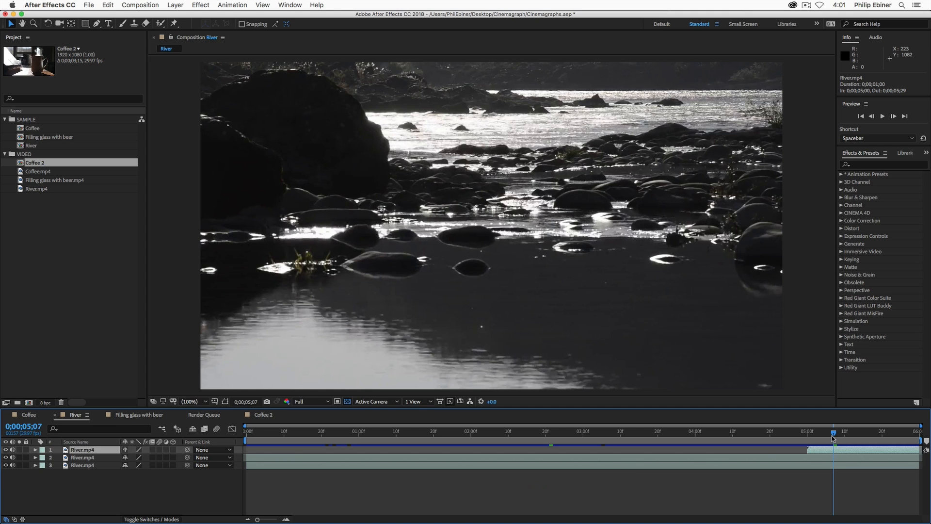
{"action": "mouse_move", "coordinate": [154, 460]}
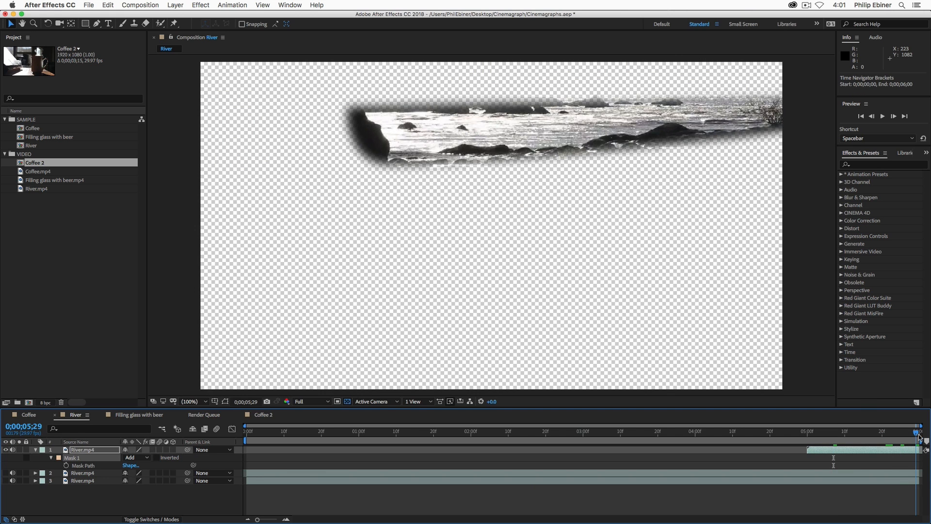
{"action": "mouse_move", "coordinate": [556, 123]}
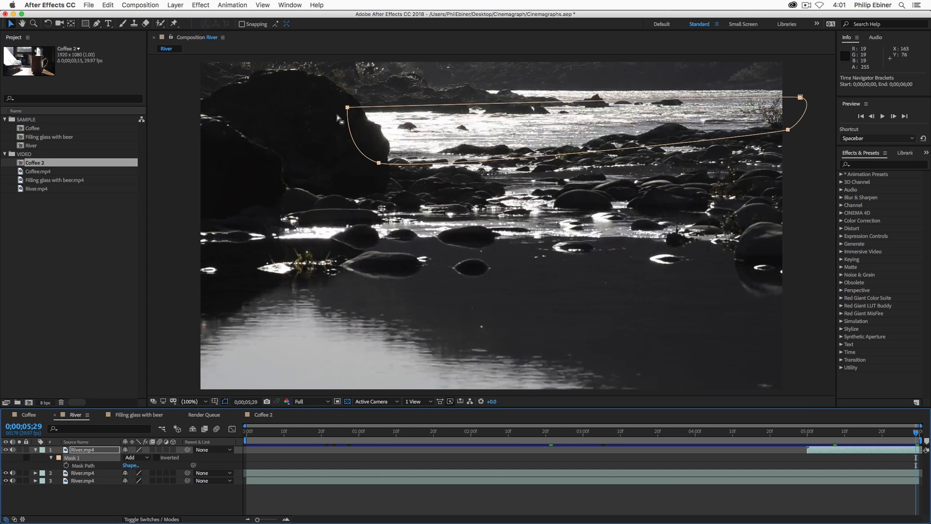
{"action": "mouse_move", "coordinate": [101, 392]}
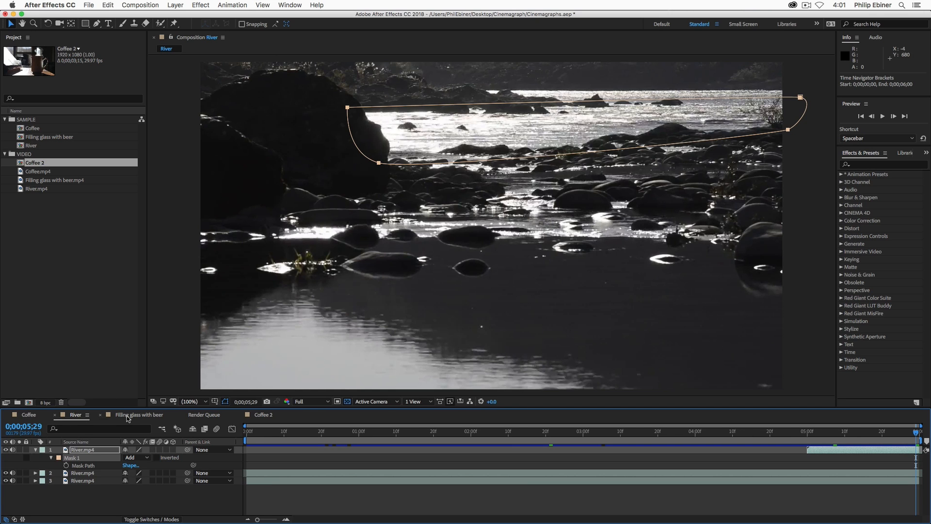
{"action": "left_click", "coordinate": [138, 414]}
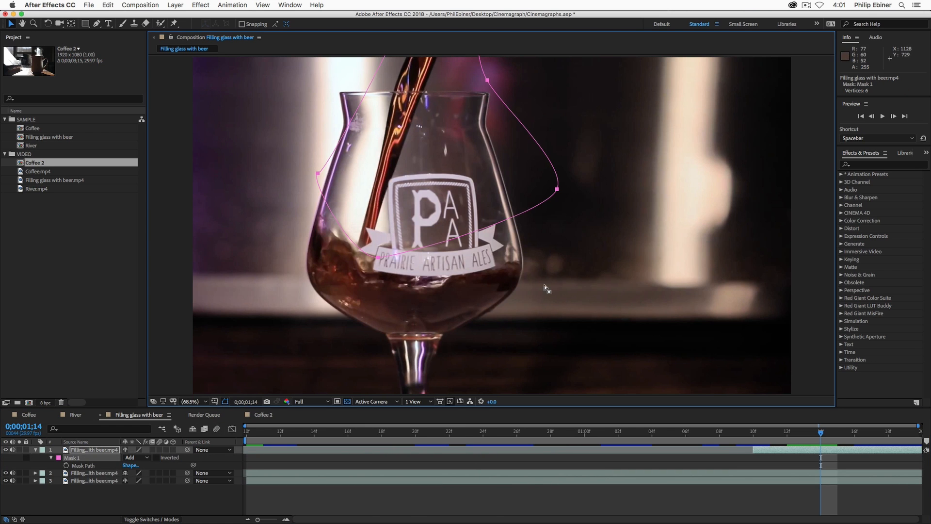
{"action": "mouse_move", "coordinate": [25, 442]}
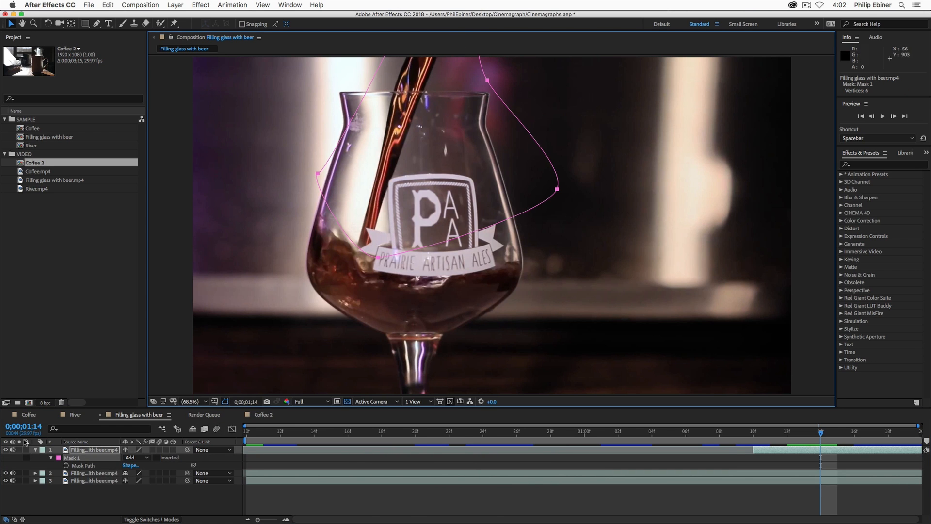